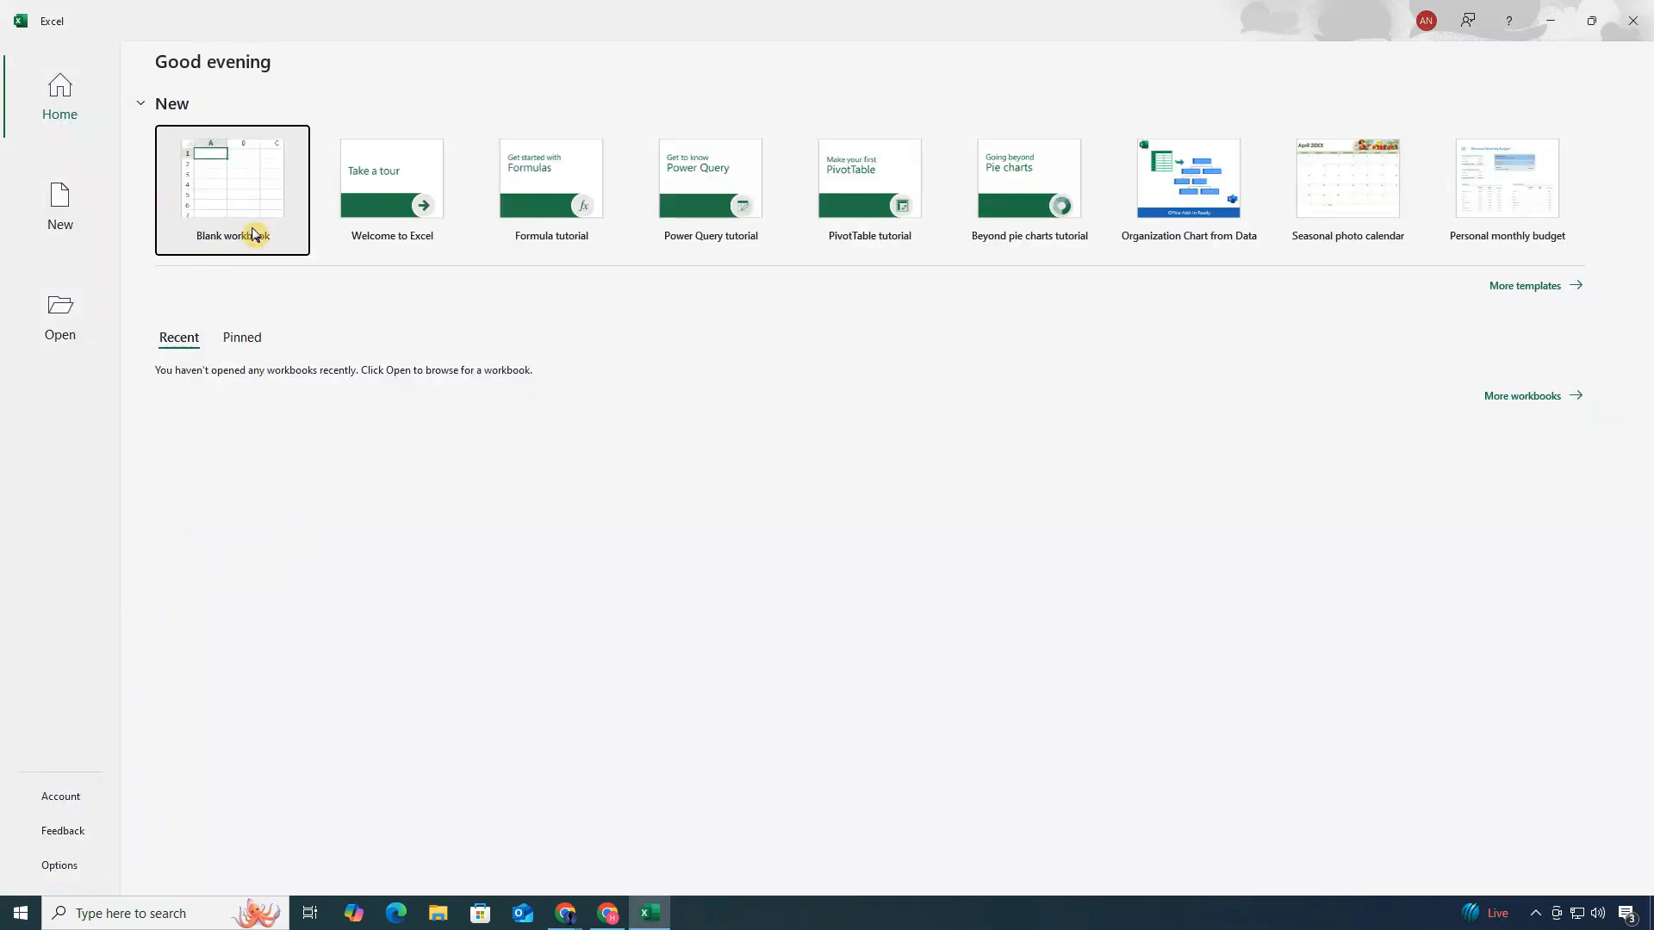
Open a Blank workbook from the Excel Home screen
{"action": "left_click", "coordinate": [231, 189]}
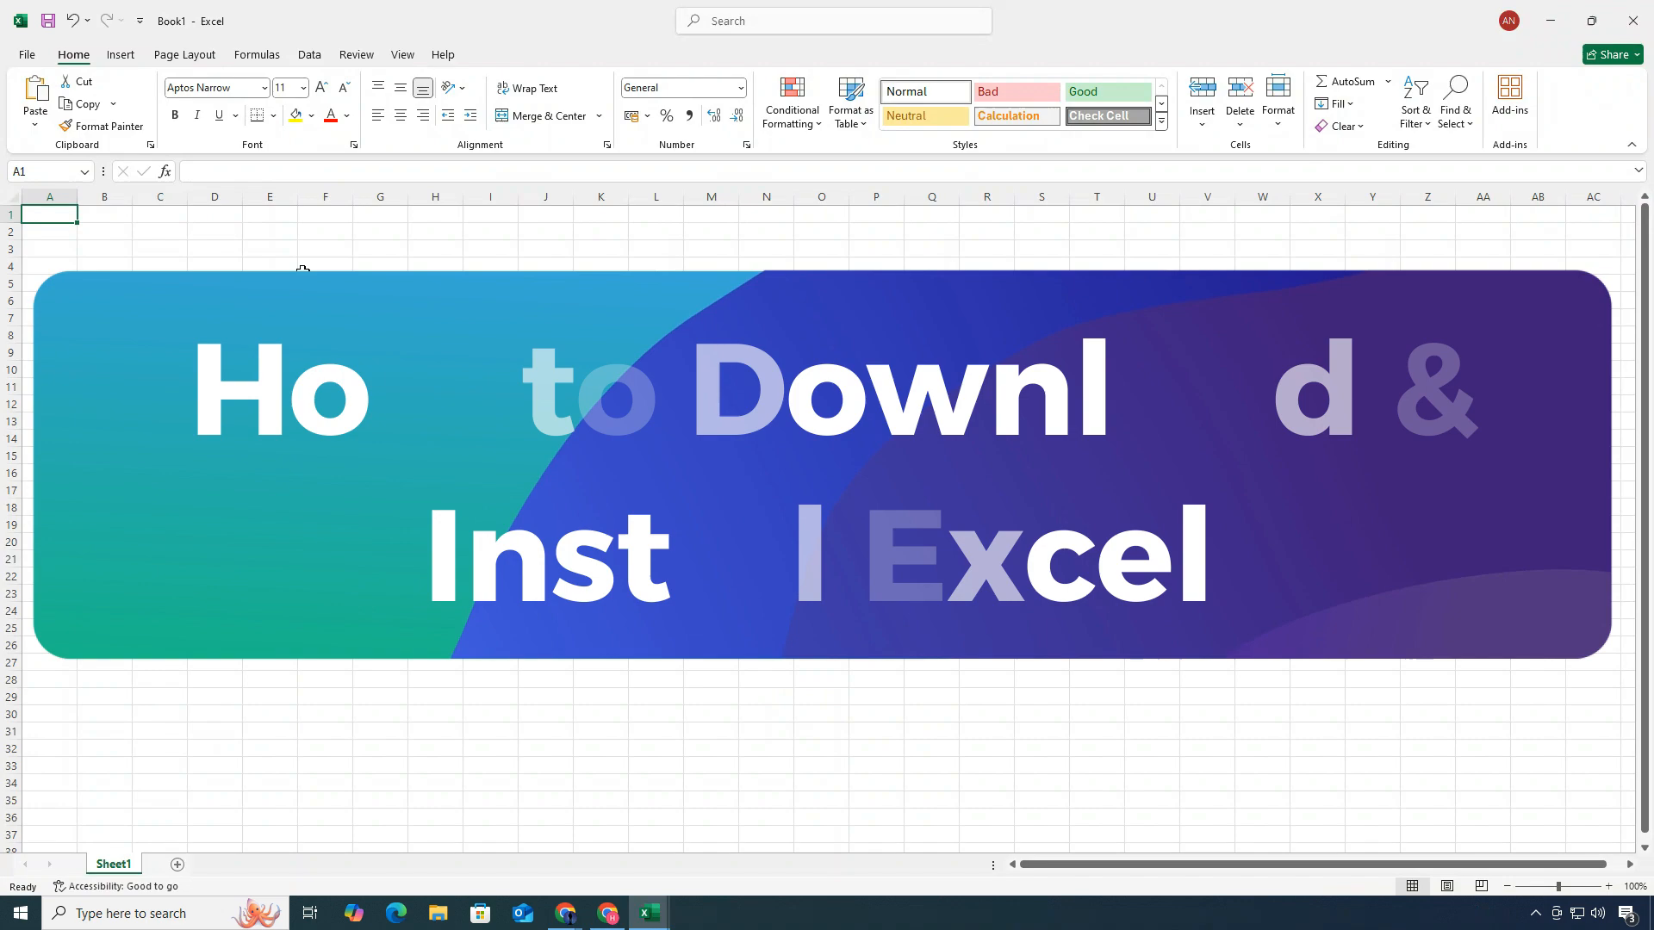
{"action": "left_click", "coordinate": [324, 278]}
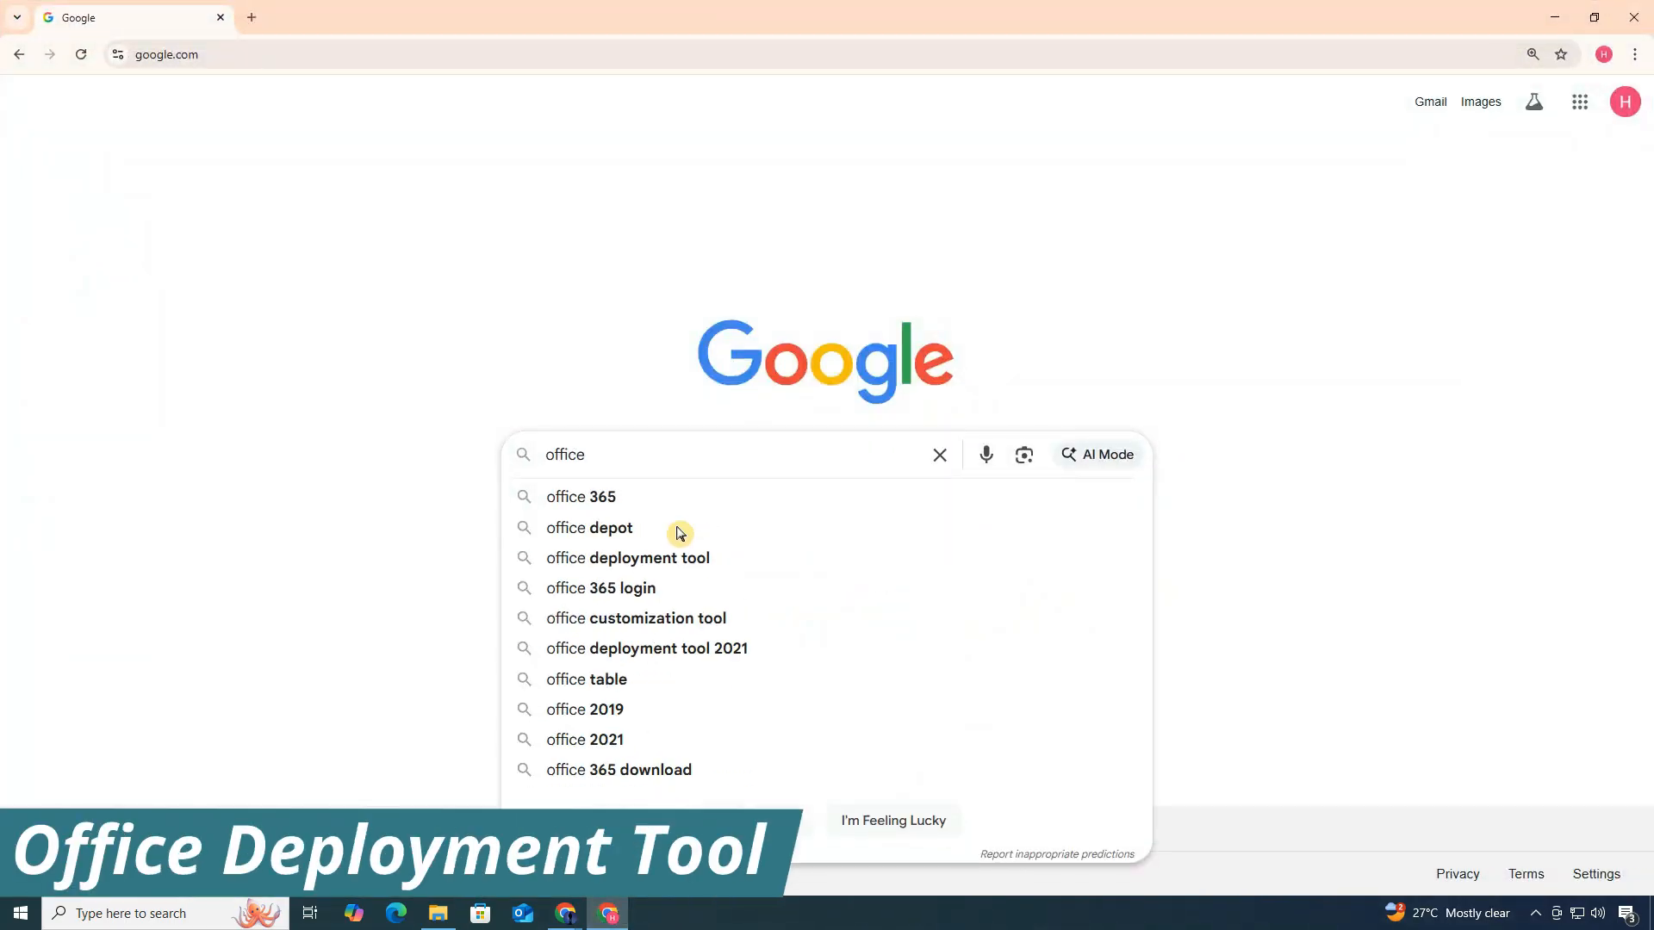
Download the Office Deployment Tool from its Microsoft Download Center page
{"action": "left_click", "coordinate": [626, 558]}
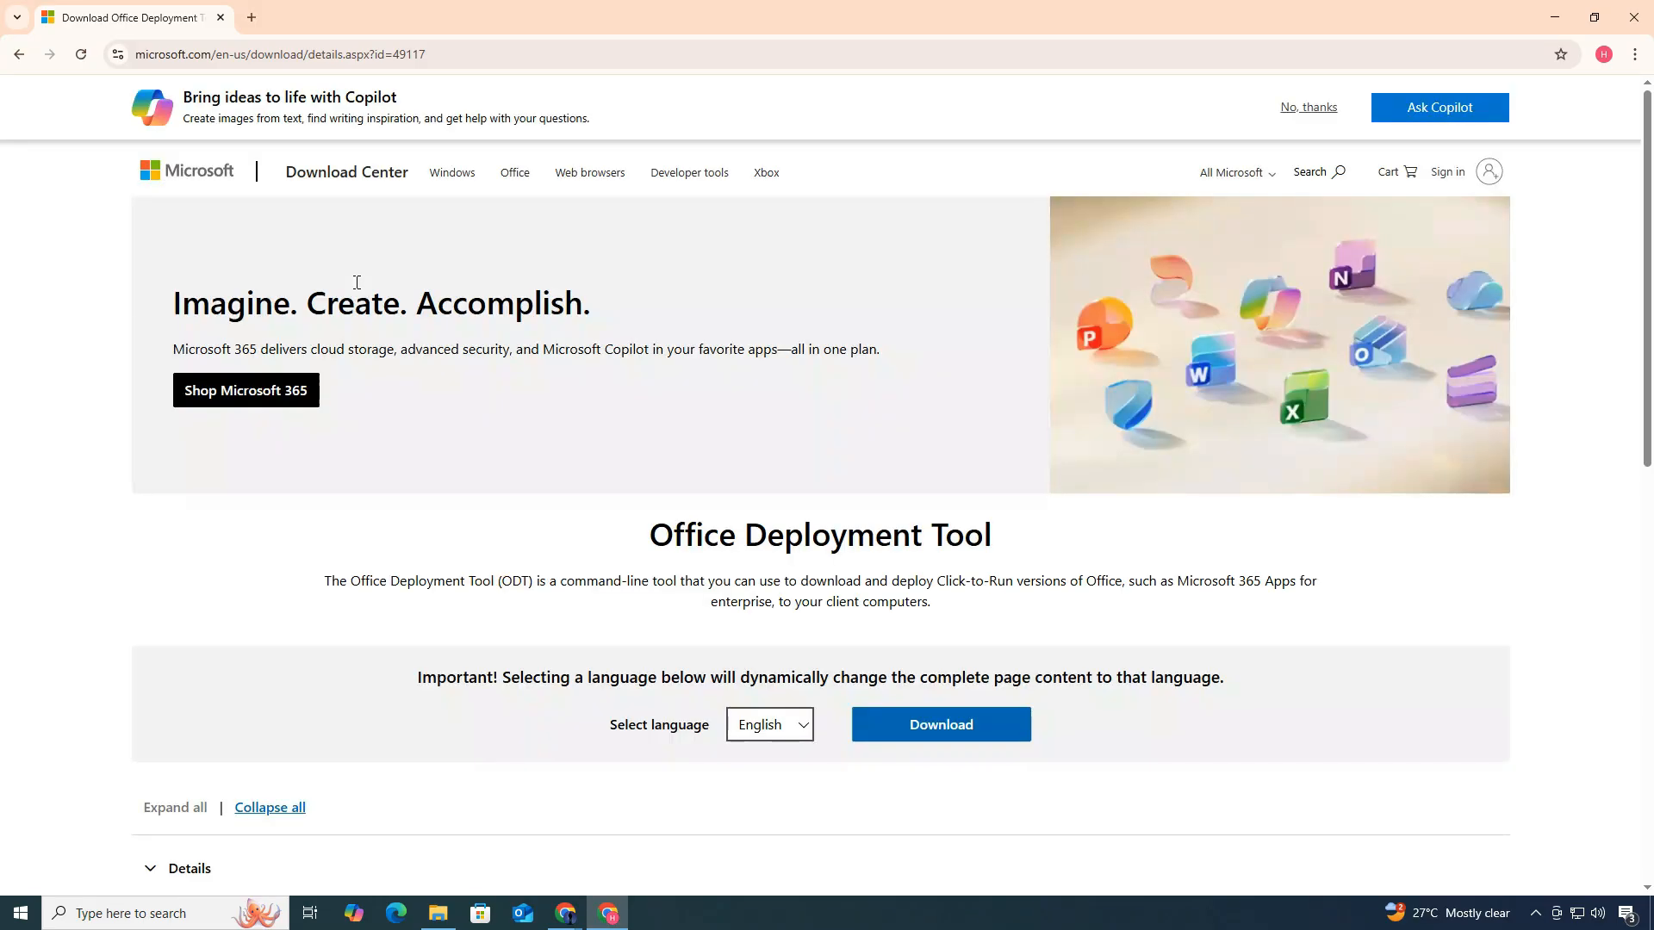
{"action": "scroll", "scroll_direction": "down", "scroll_amount": 3}
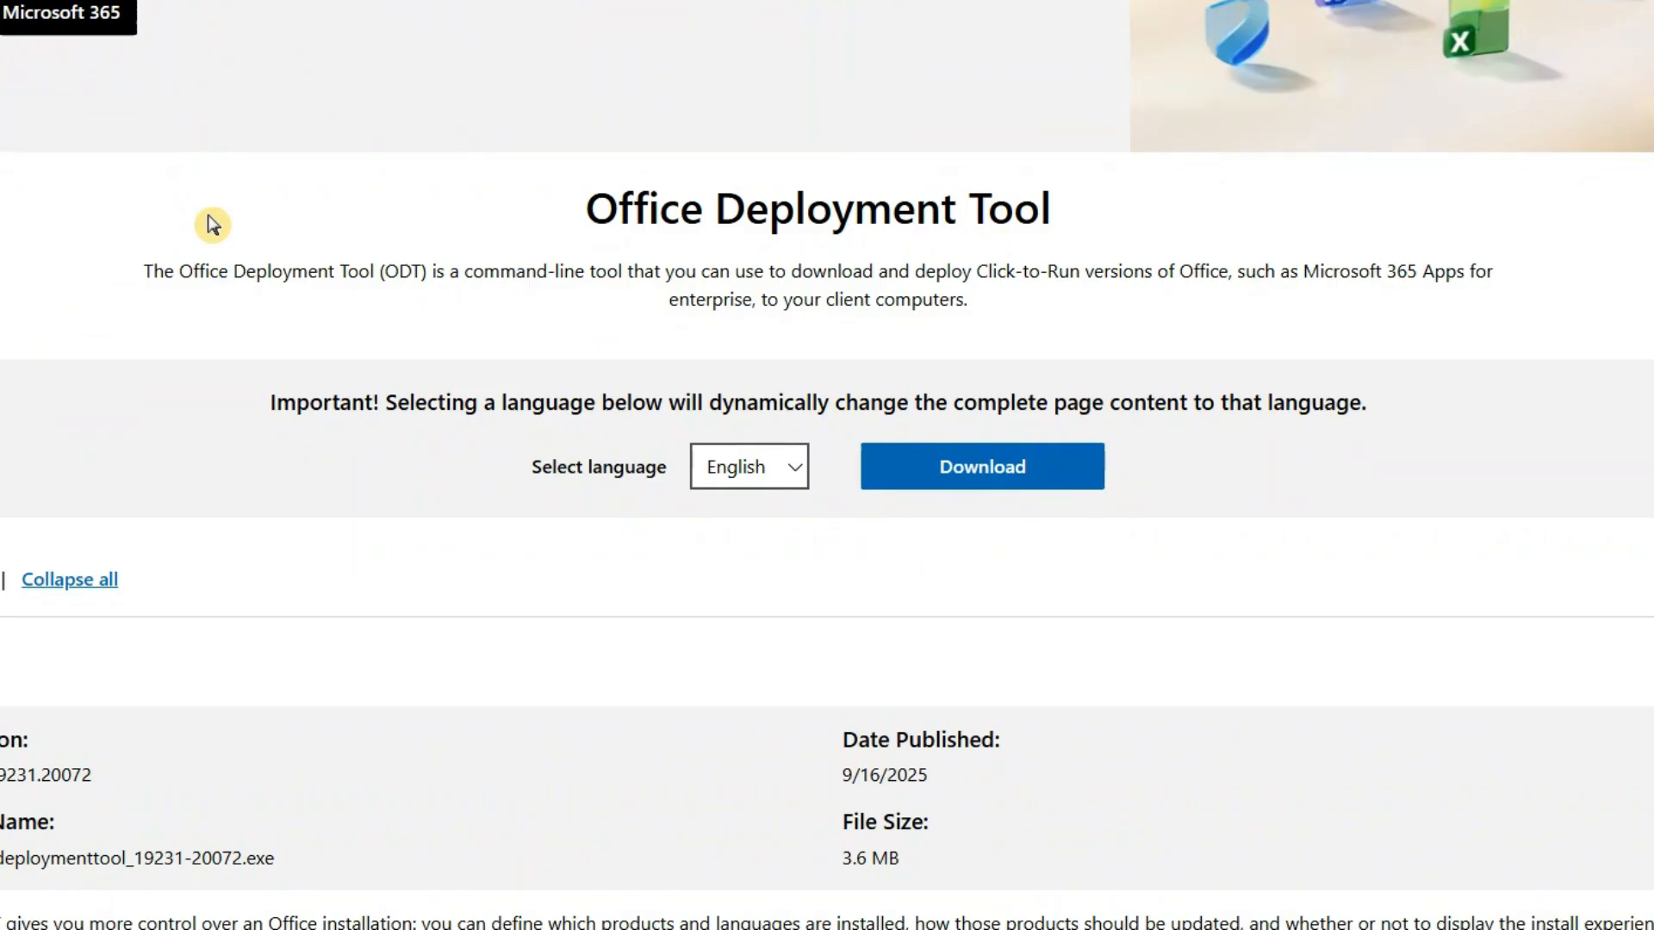
{"action": "left_click", "coordinate": [980, 466]}
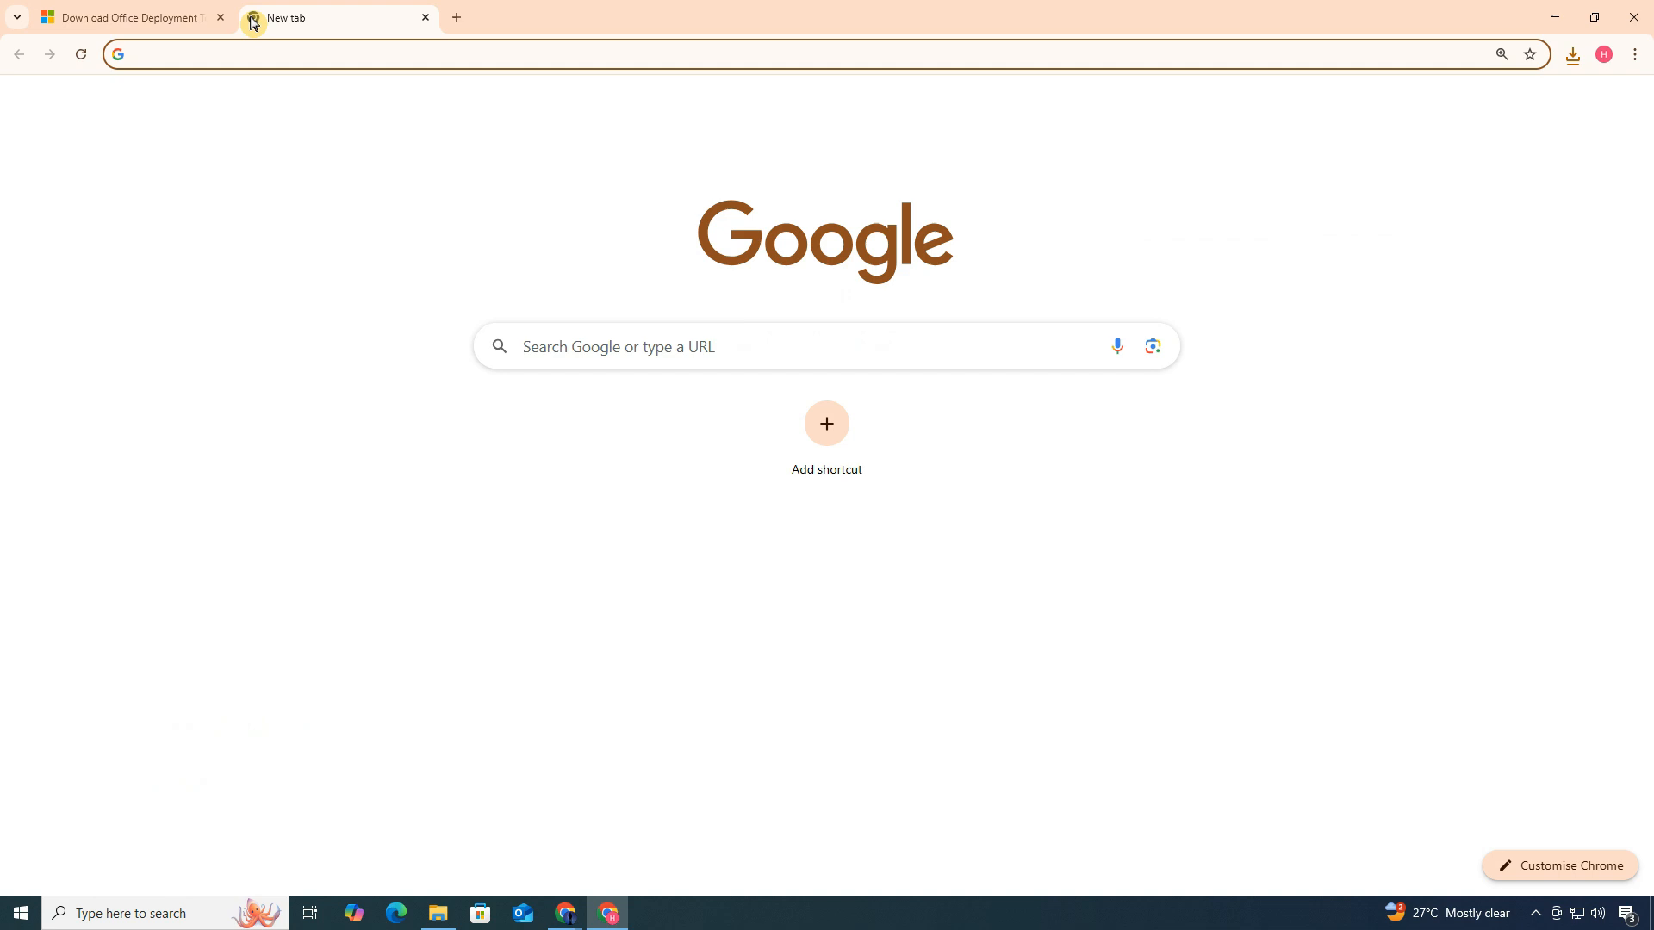
Search Google for 'office customization tool' and open config.office.com
{"action": "type", "text": "office customization tool"}
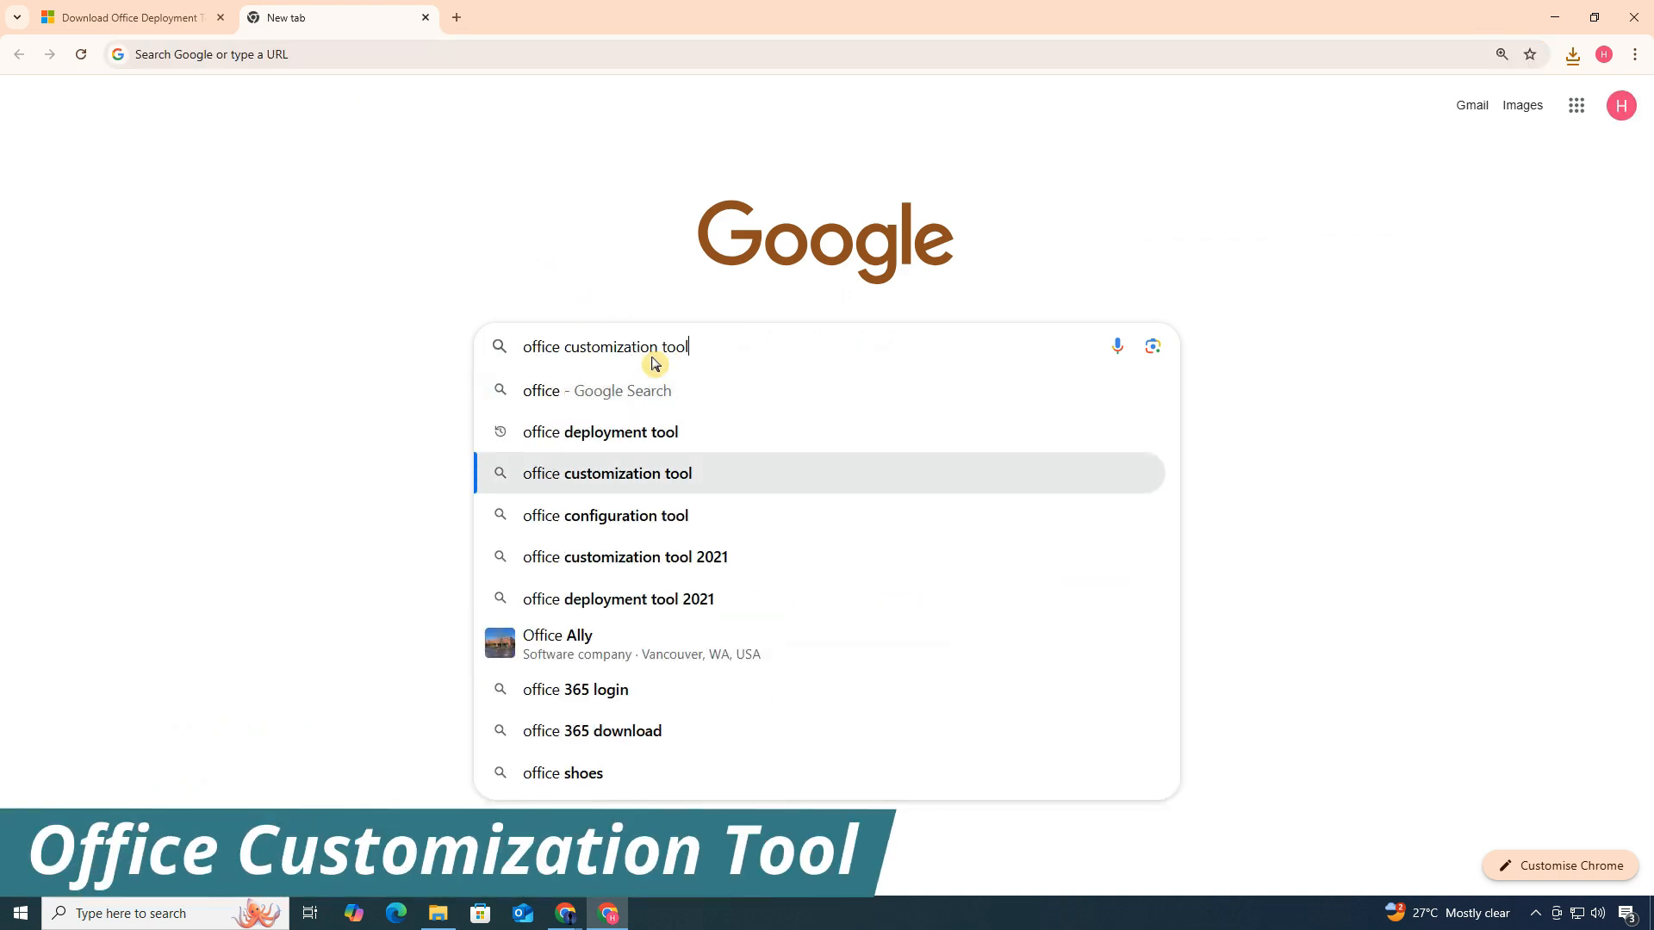
{"action": "left_click", "coordinate": [606, 473]}
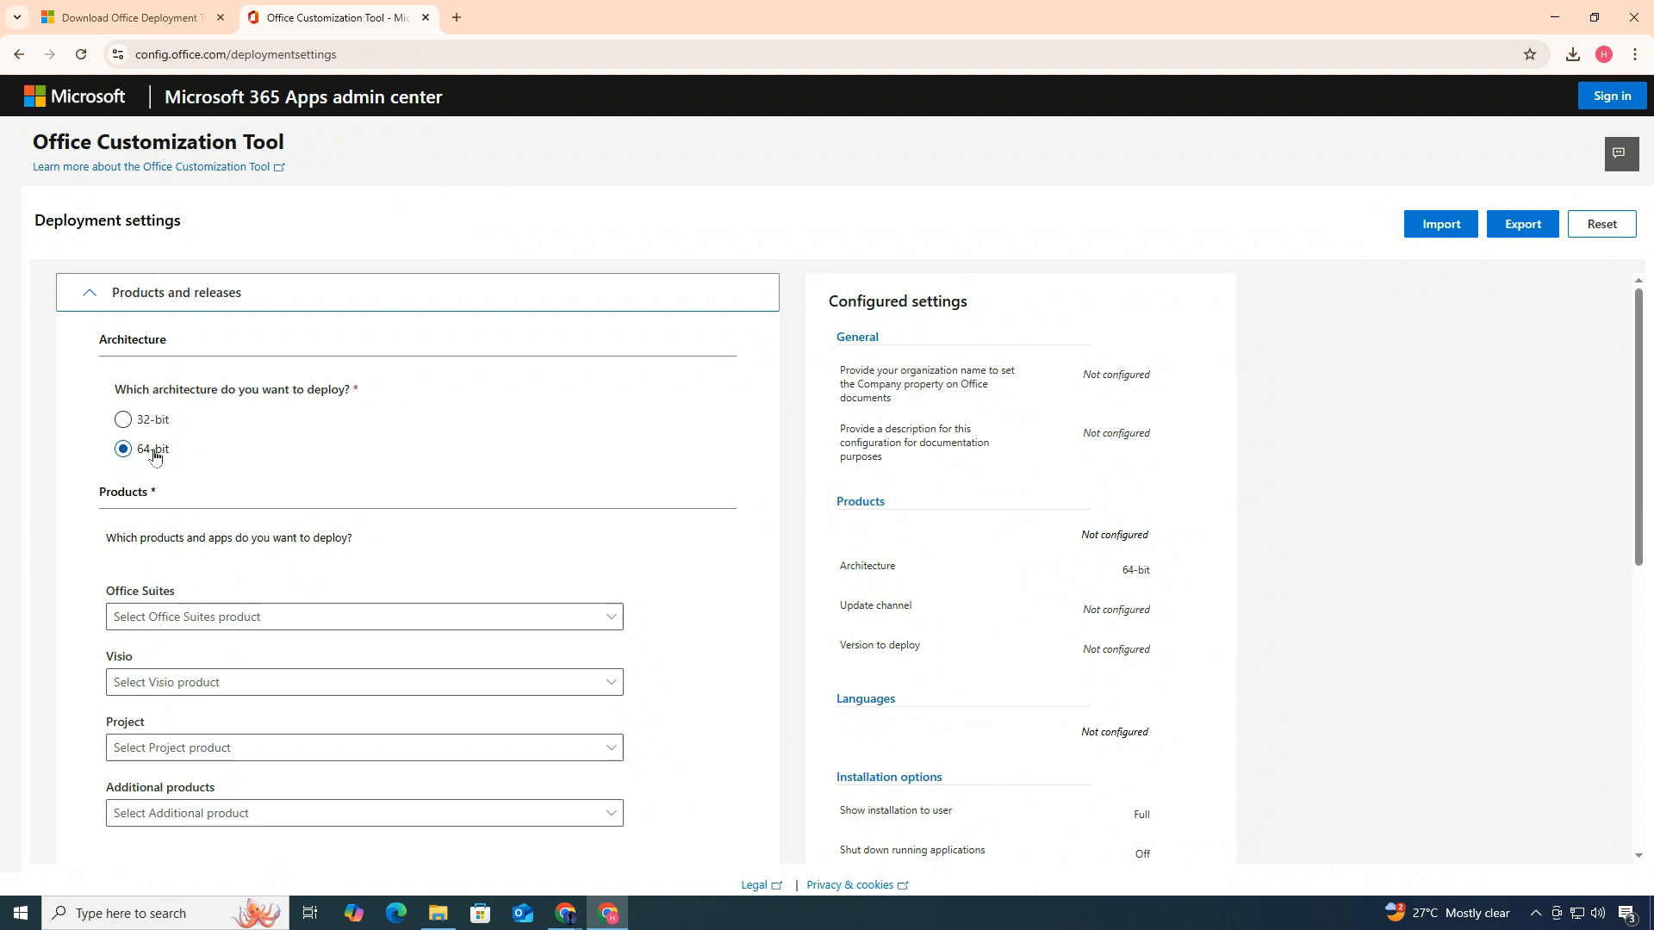
Choose Office LTSC Professional Plus 2024 - Volume License, 64-bit, with only Excel enabled
{"action": "scroll", "scroll_direction": "down", "scroll_amount": 3}
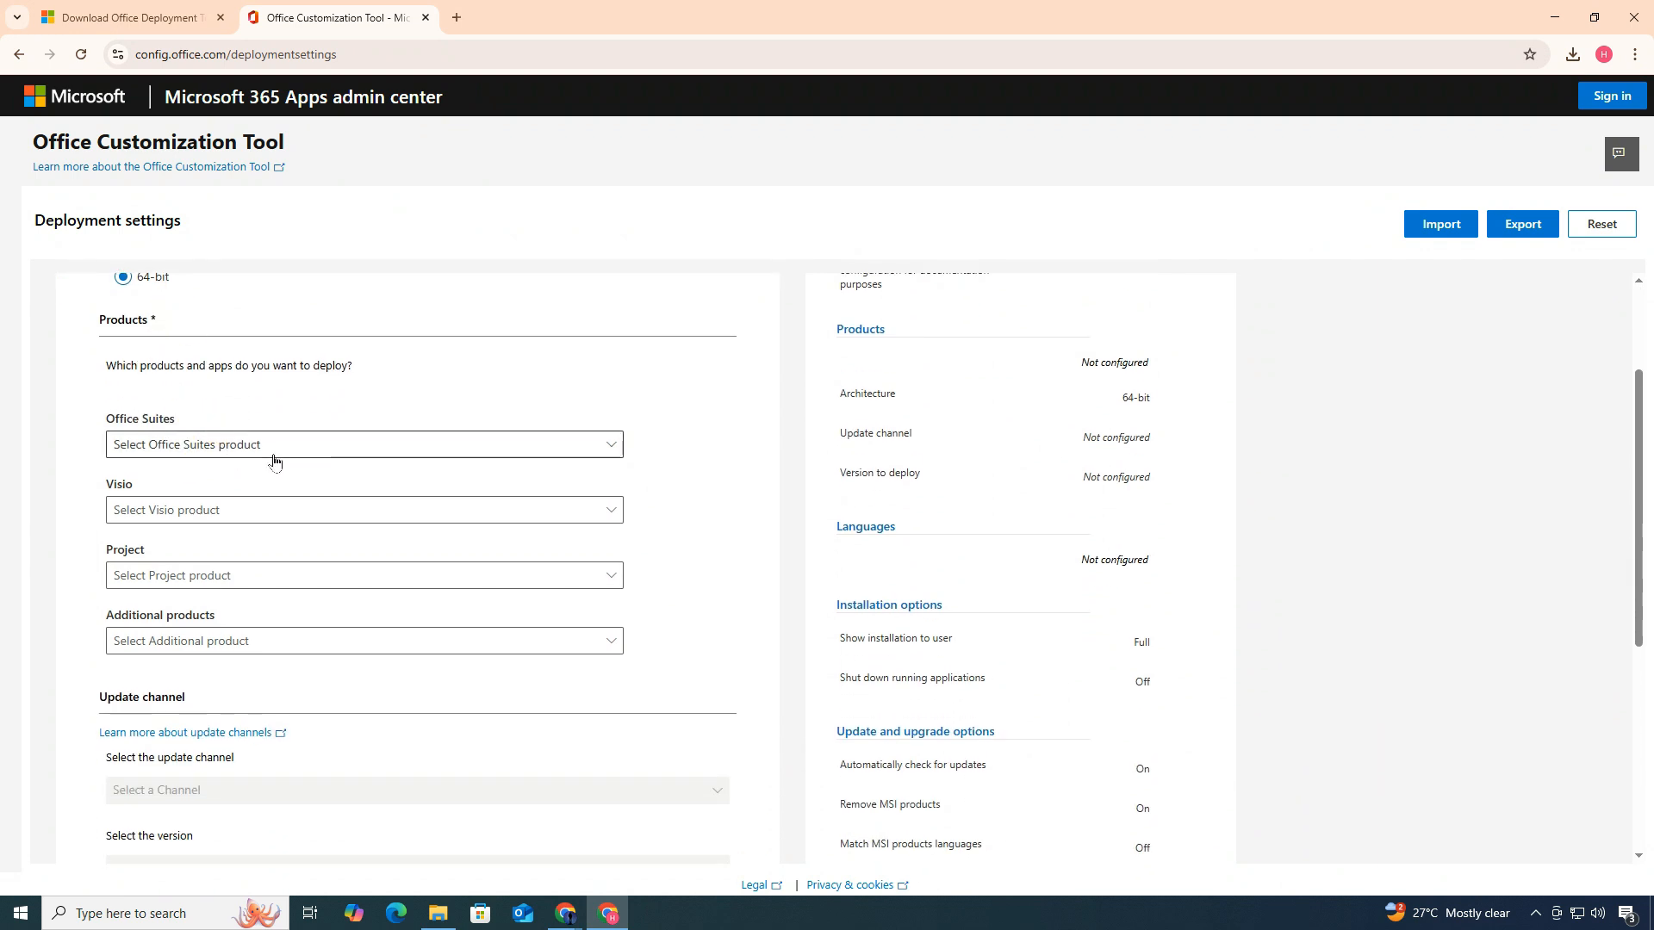
{"action": "left_click", "coordinate": [363, 444]}
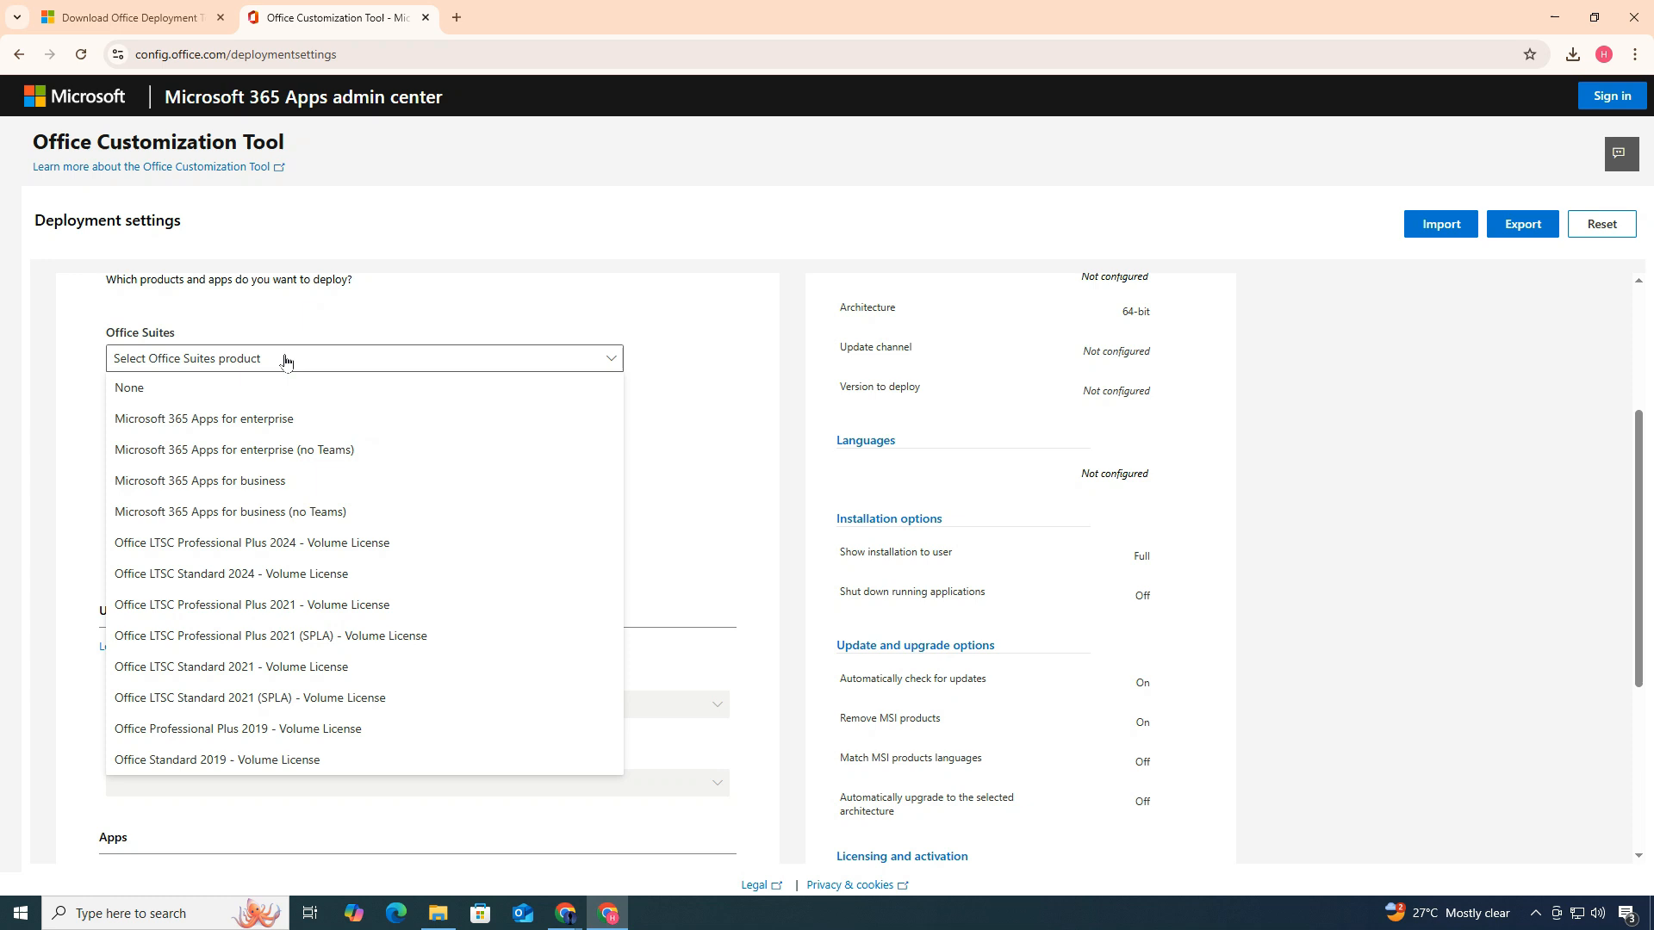
{"action": "mouse_move", "coordinate": [274, 542]}
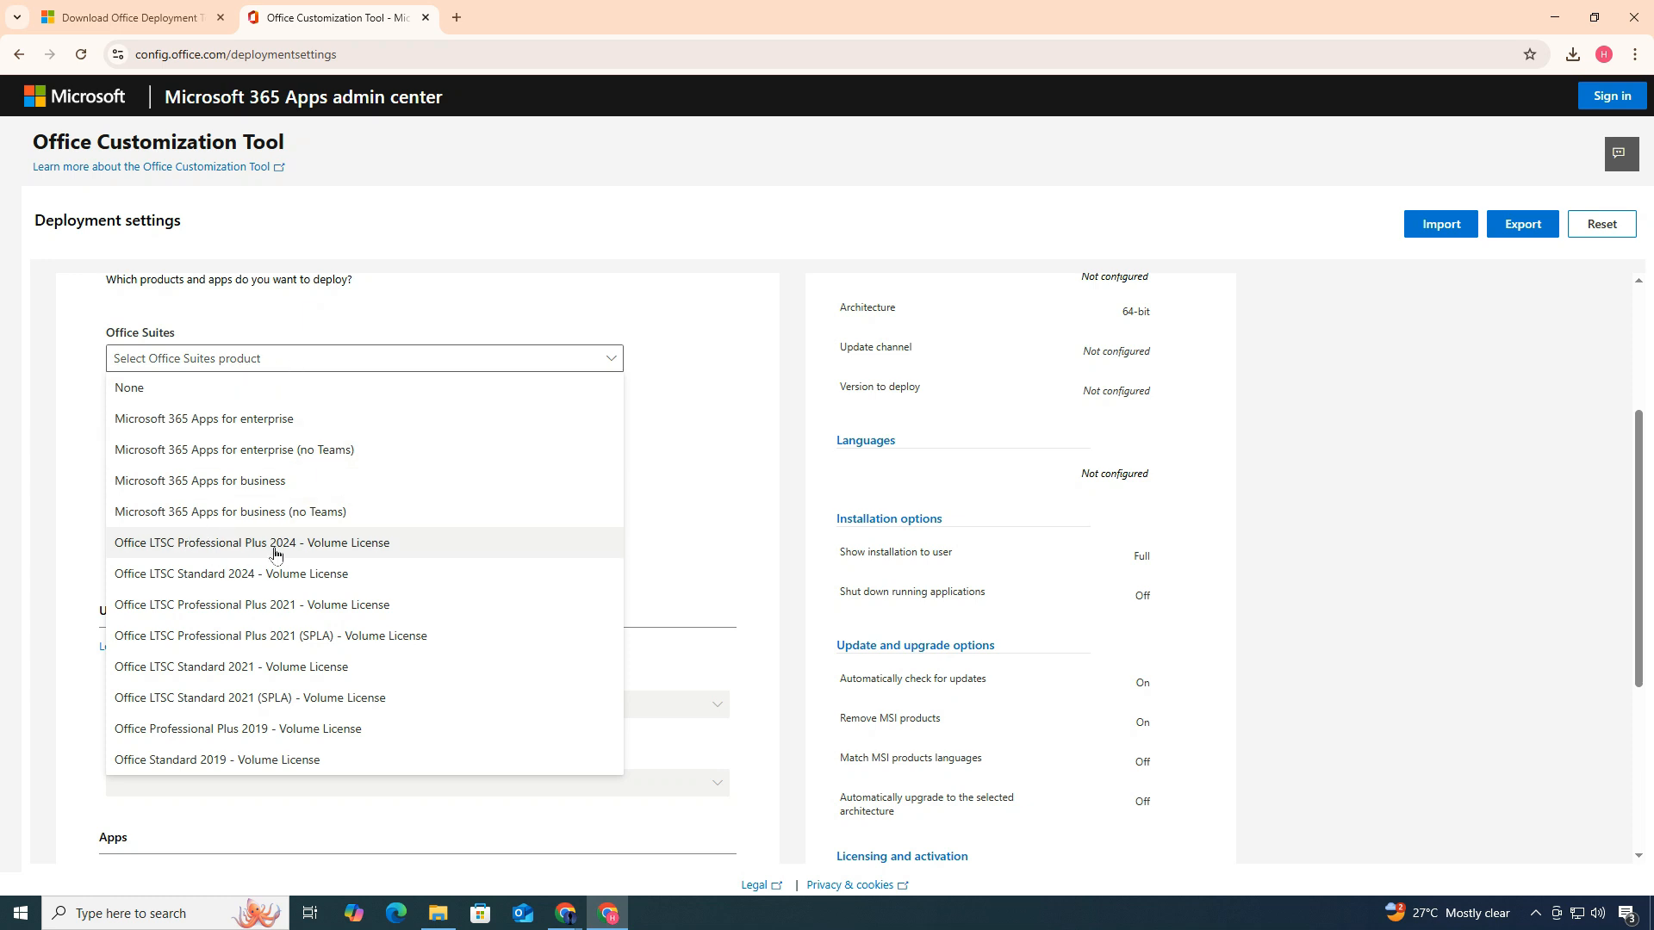
{"action": "mouse_move", "coordinate": [361, 549]}
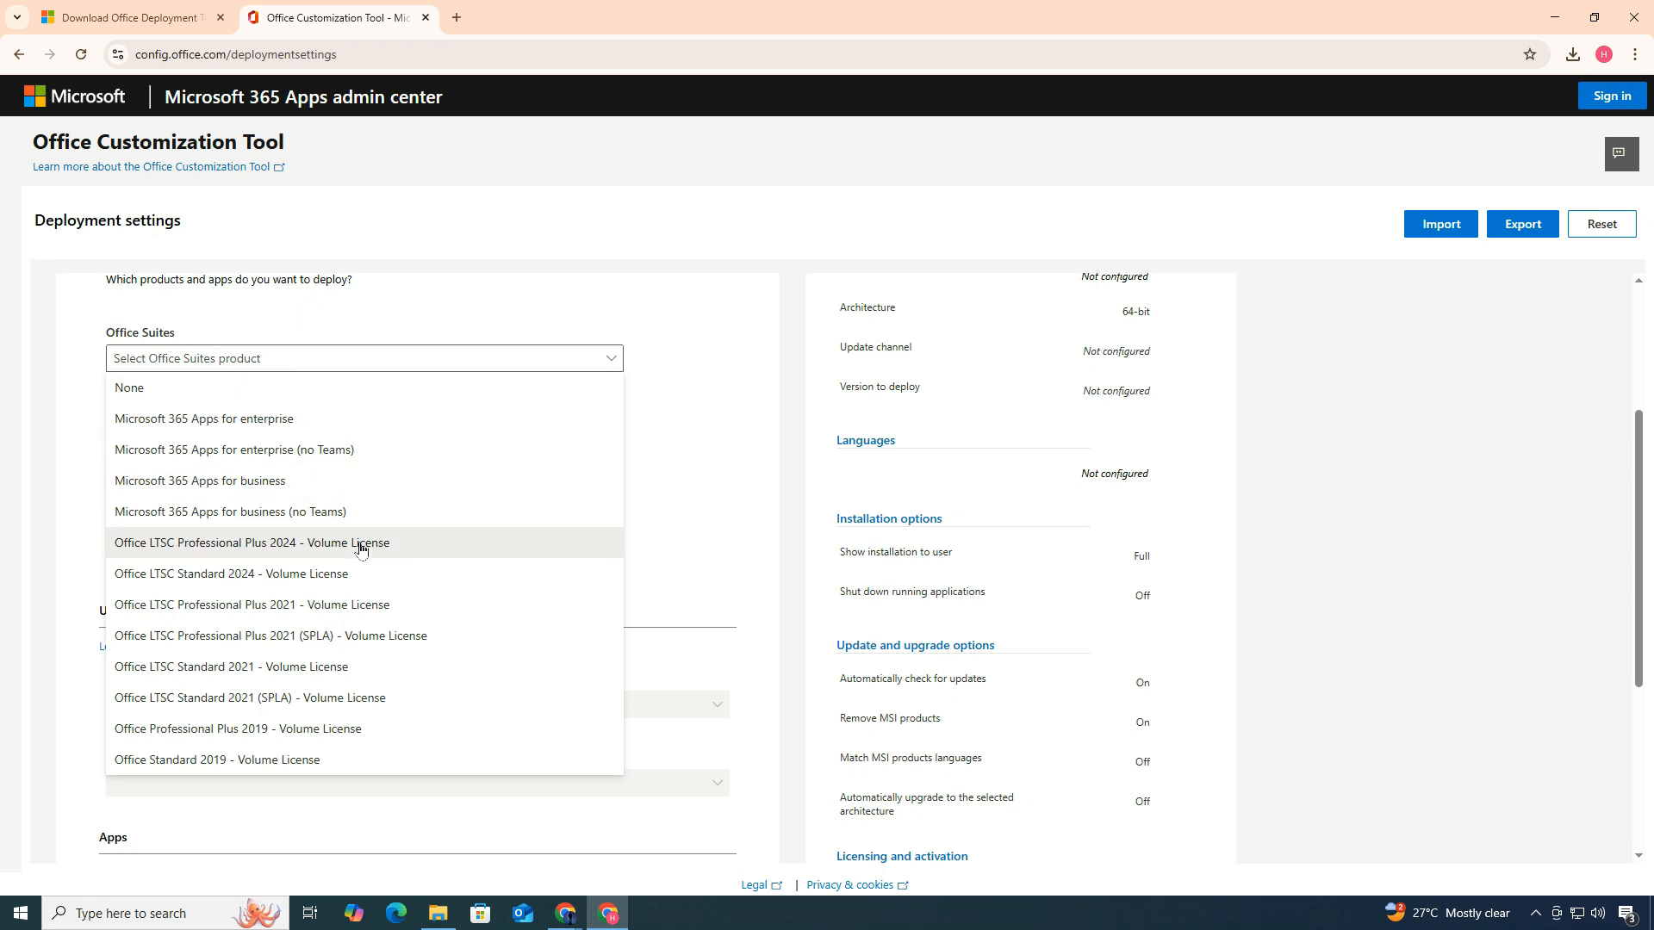
{"action": "left_click", "coordinate": [253, 542]}
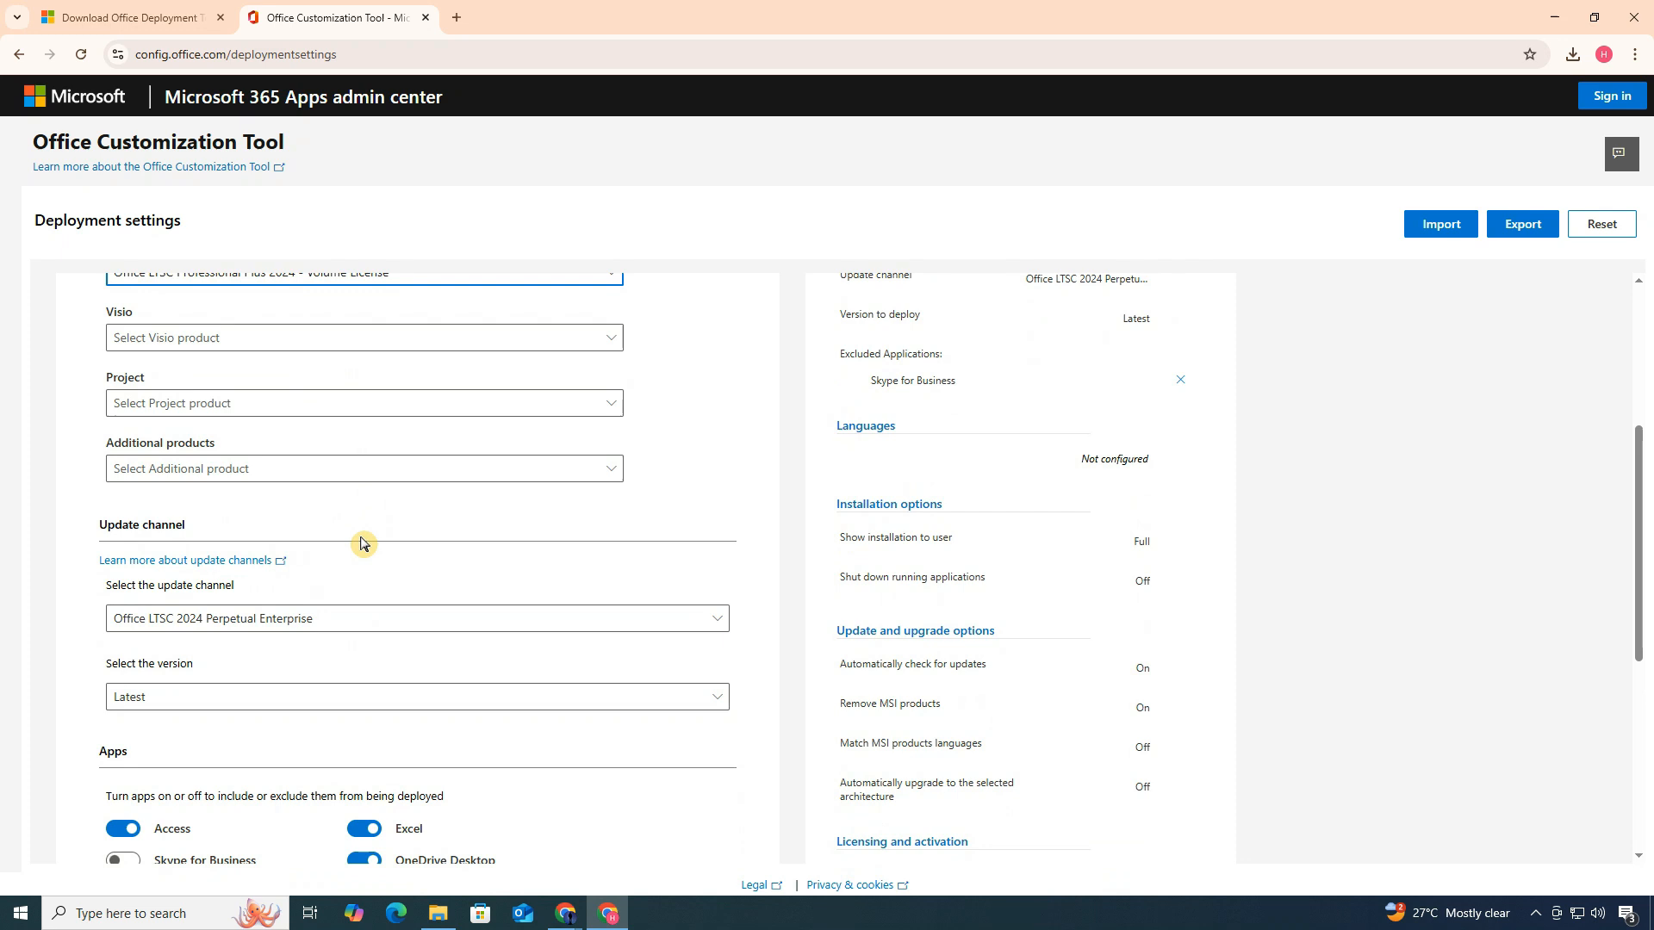
{"action": "scroll", "scroll_direction": "down", "scroll_amount": 3}
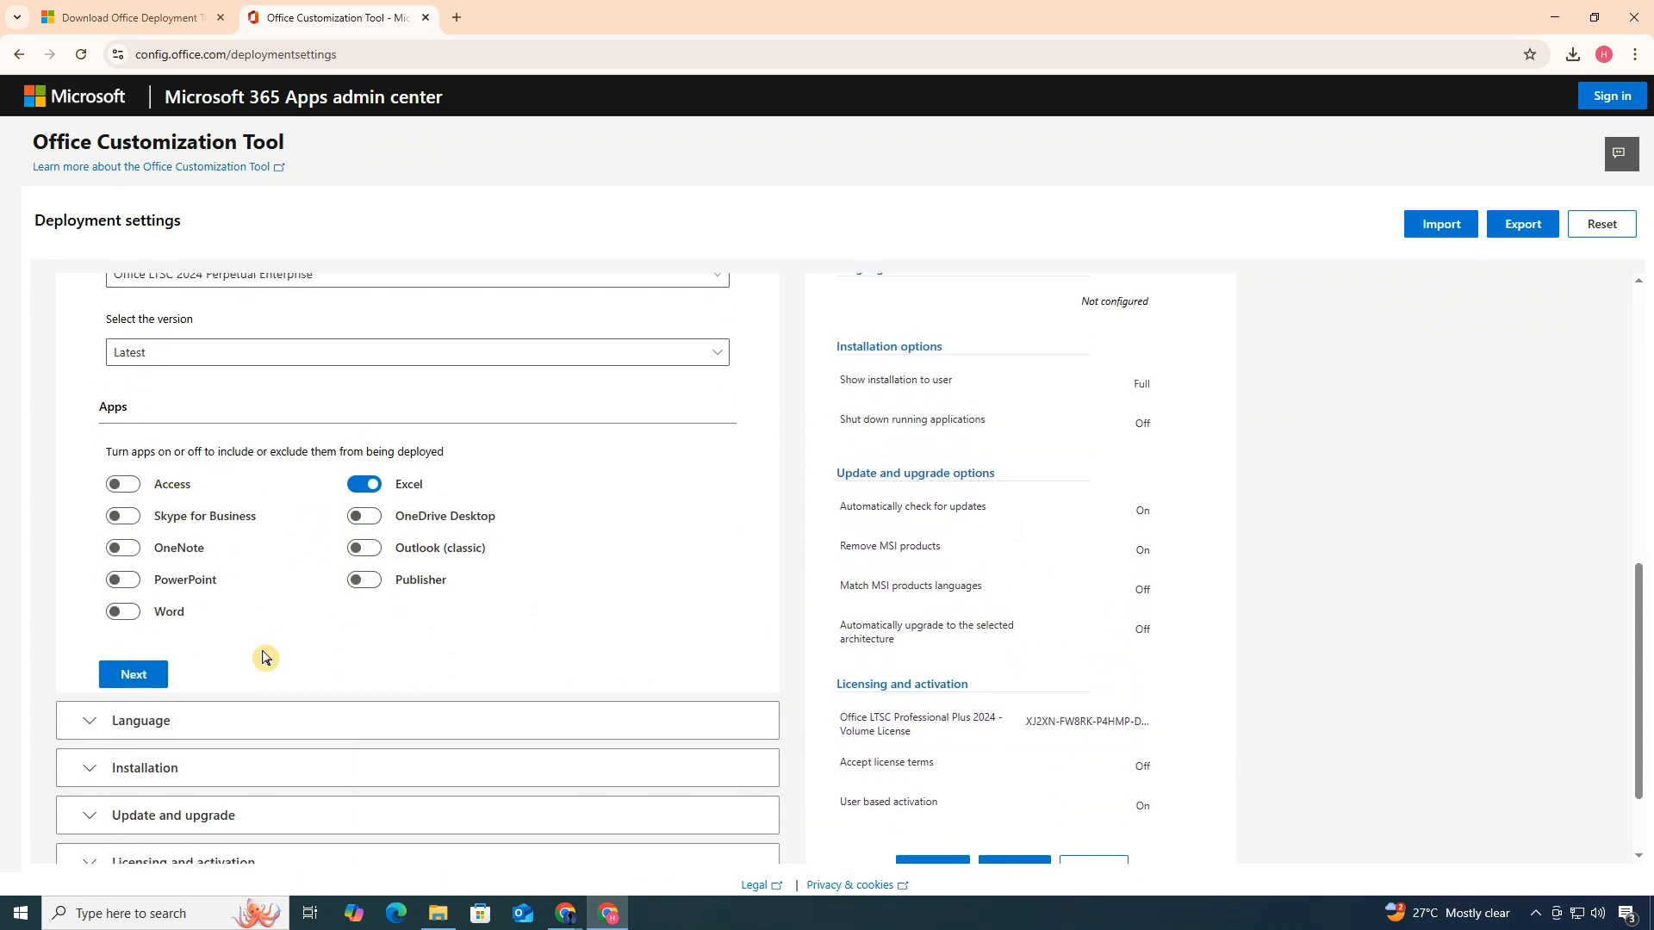
Step through Installation, Updates and Licensing, turning off Uninstall MSI versions
{"action": "left_click", "coordinate": [133, 674]}
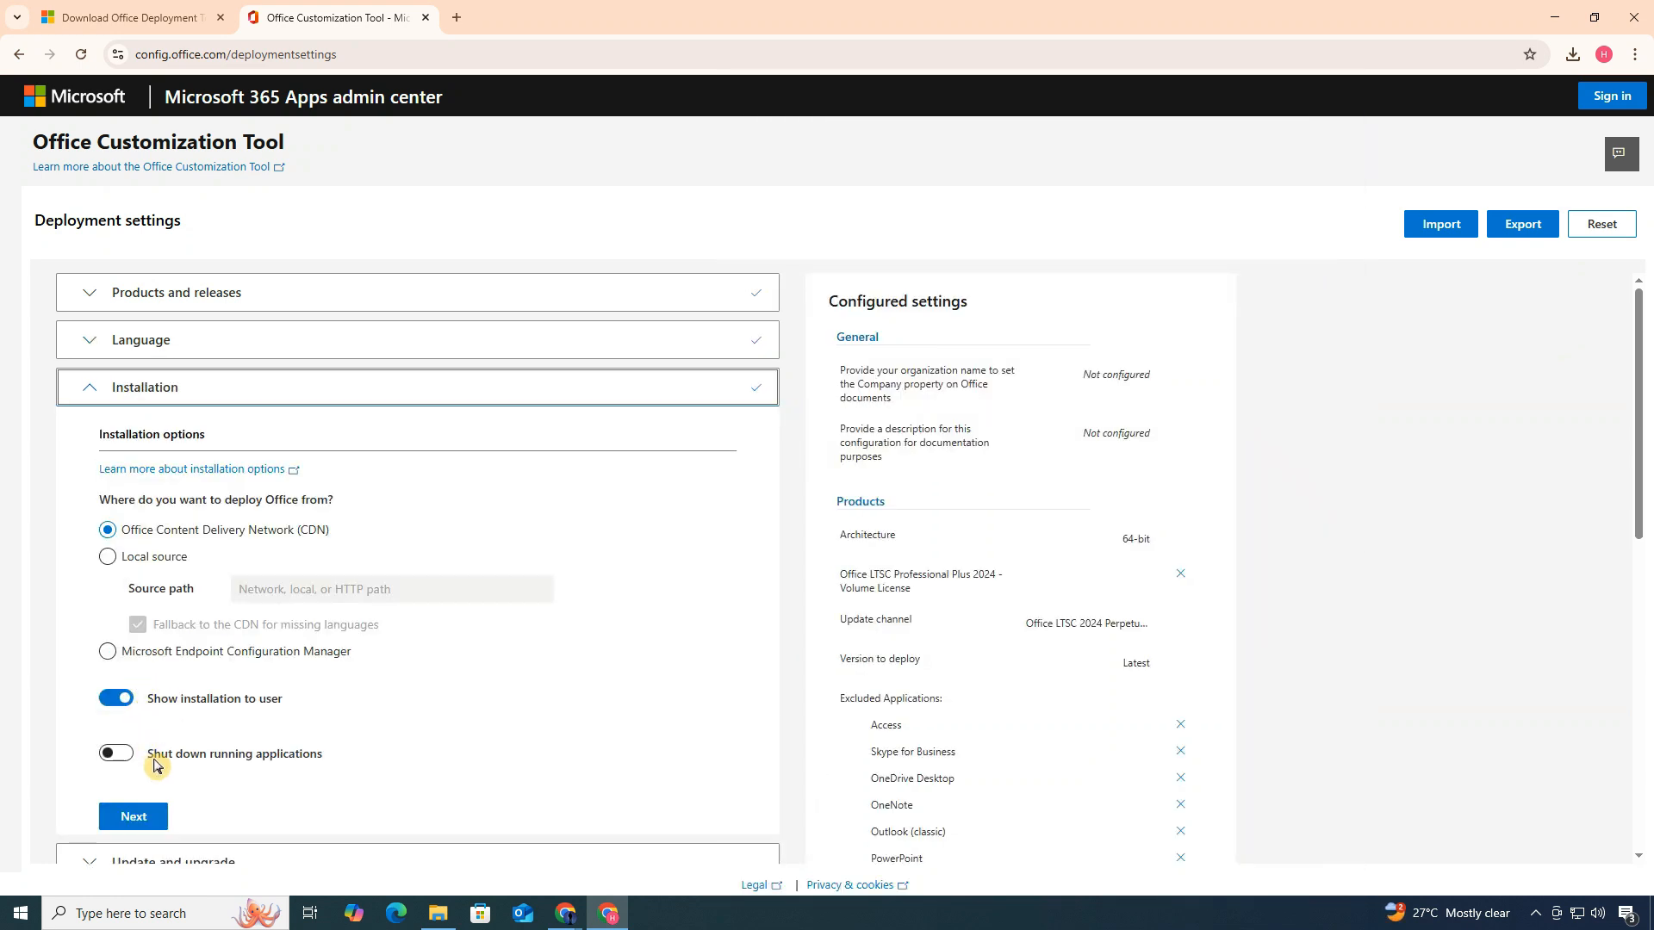
{"action": "left_click", "coordinate": [132, 816]}
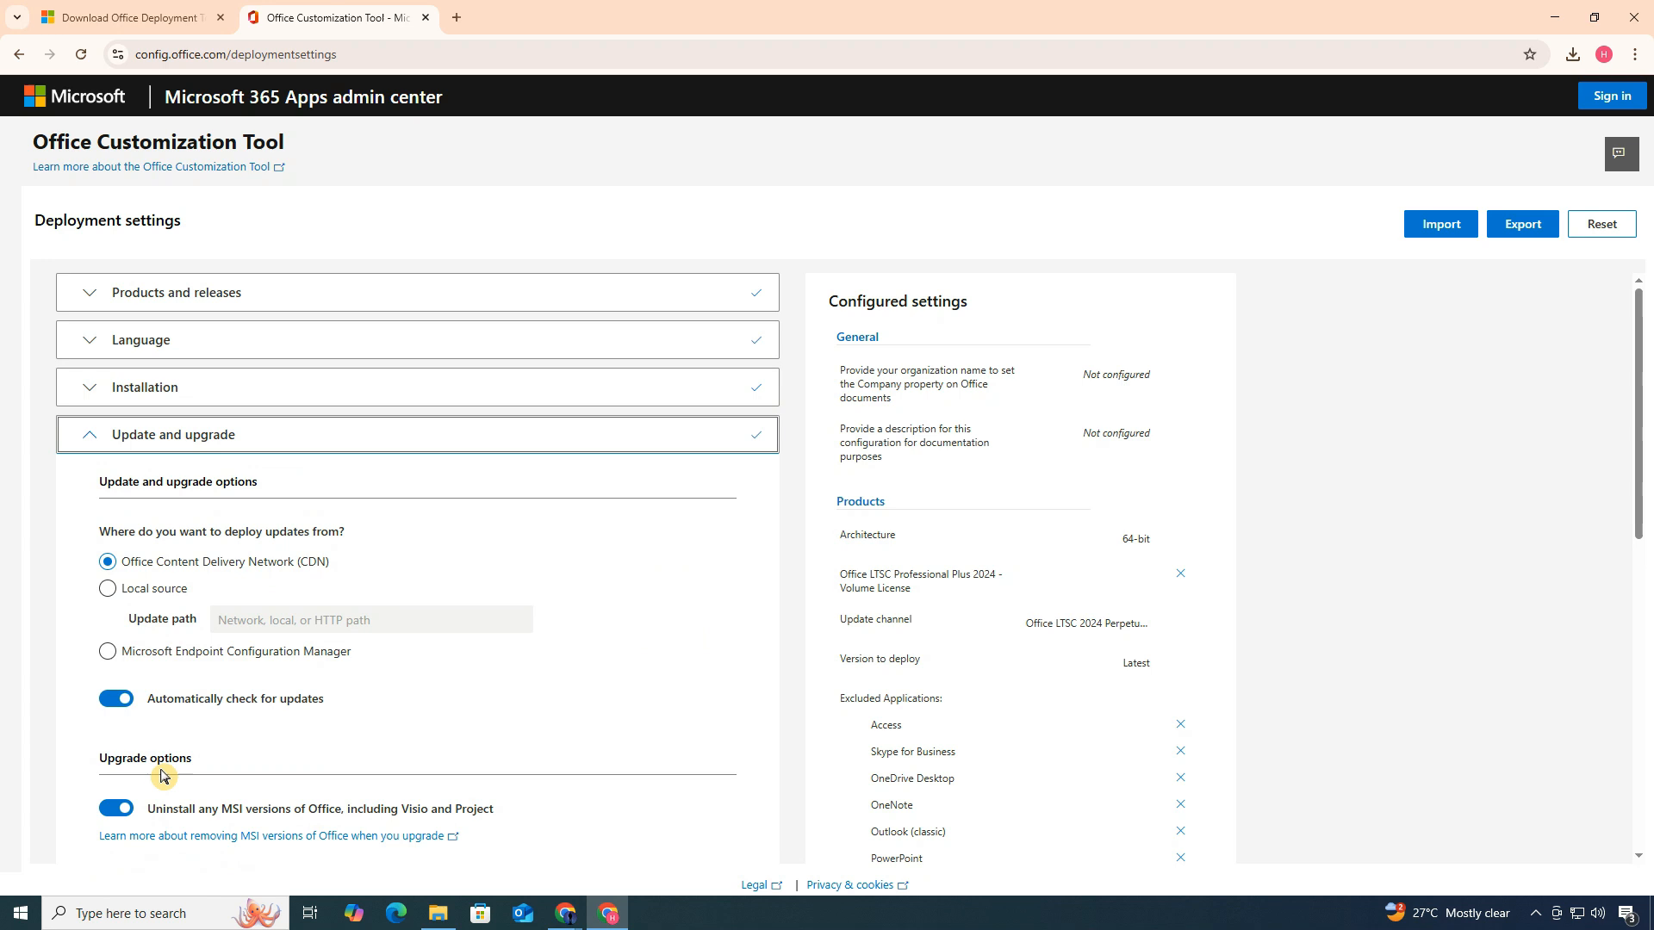
{"action": "scroll", "scroll_direction": "down", "scroll_amount": 3}
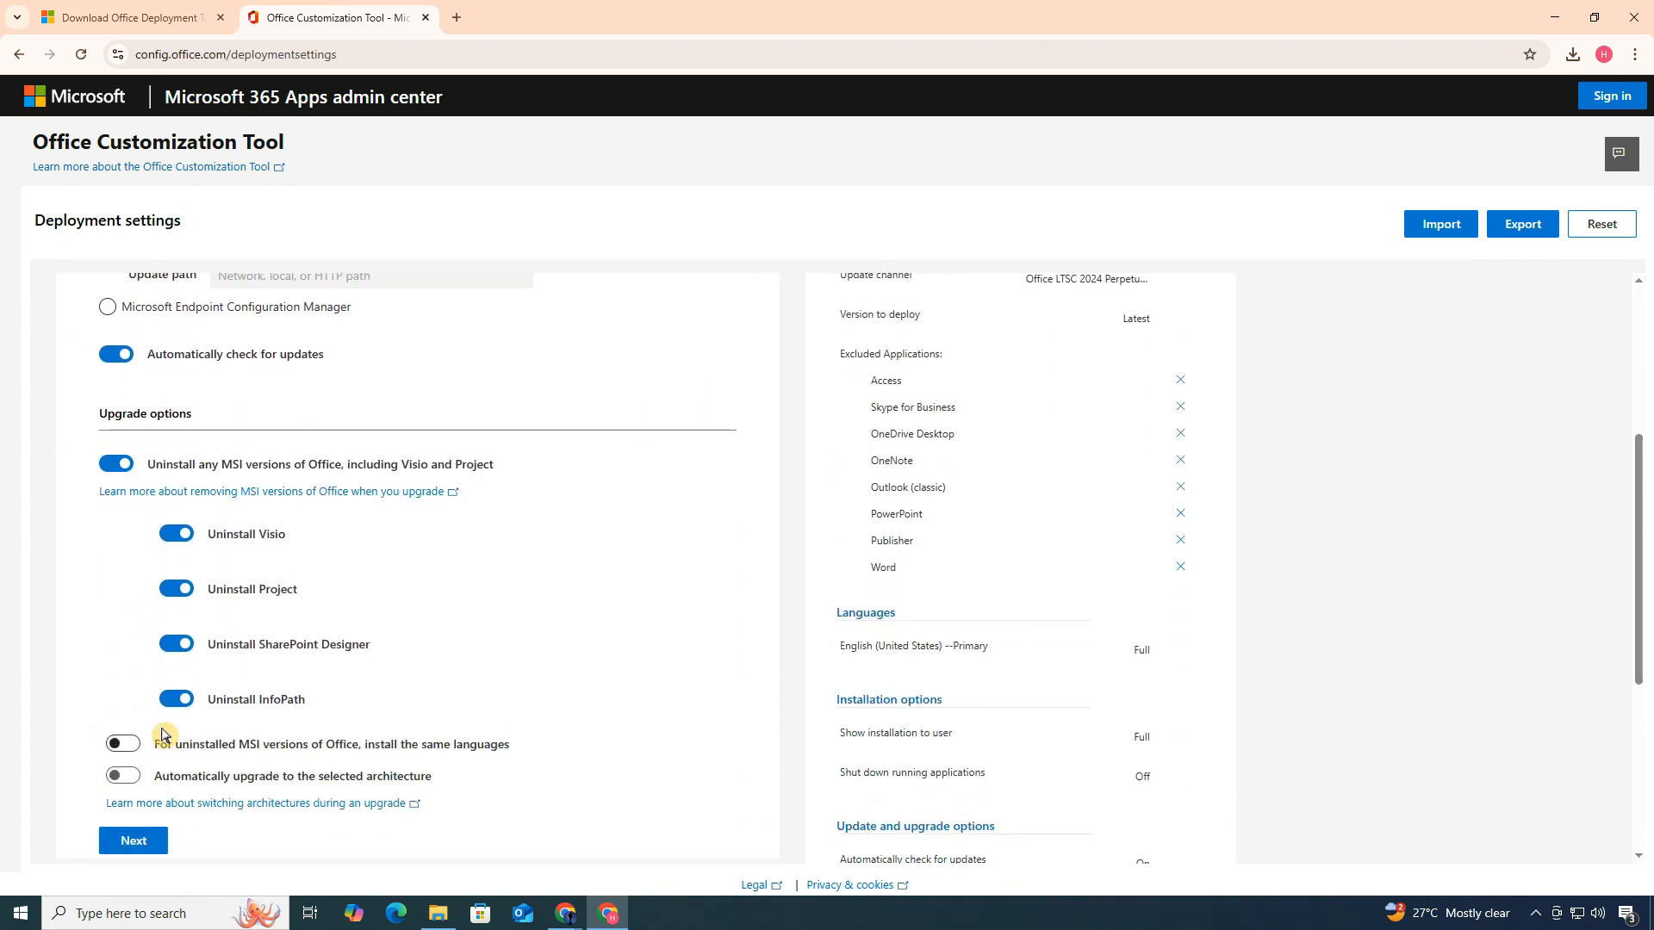
{"action": "mouse_move", "coordinate": [123, 579]}
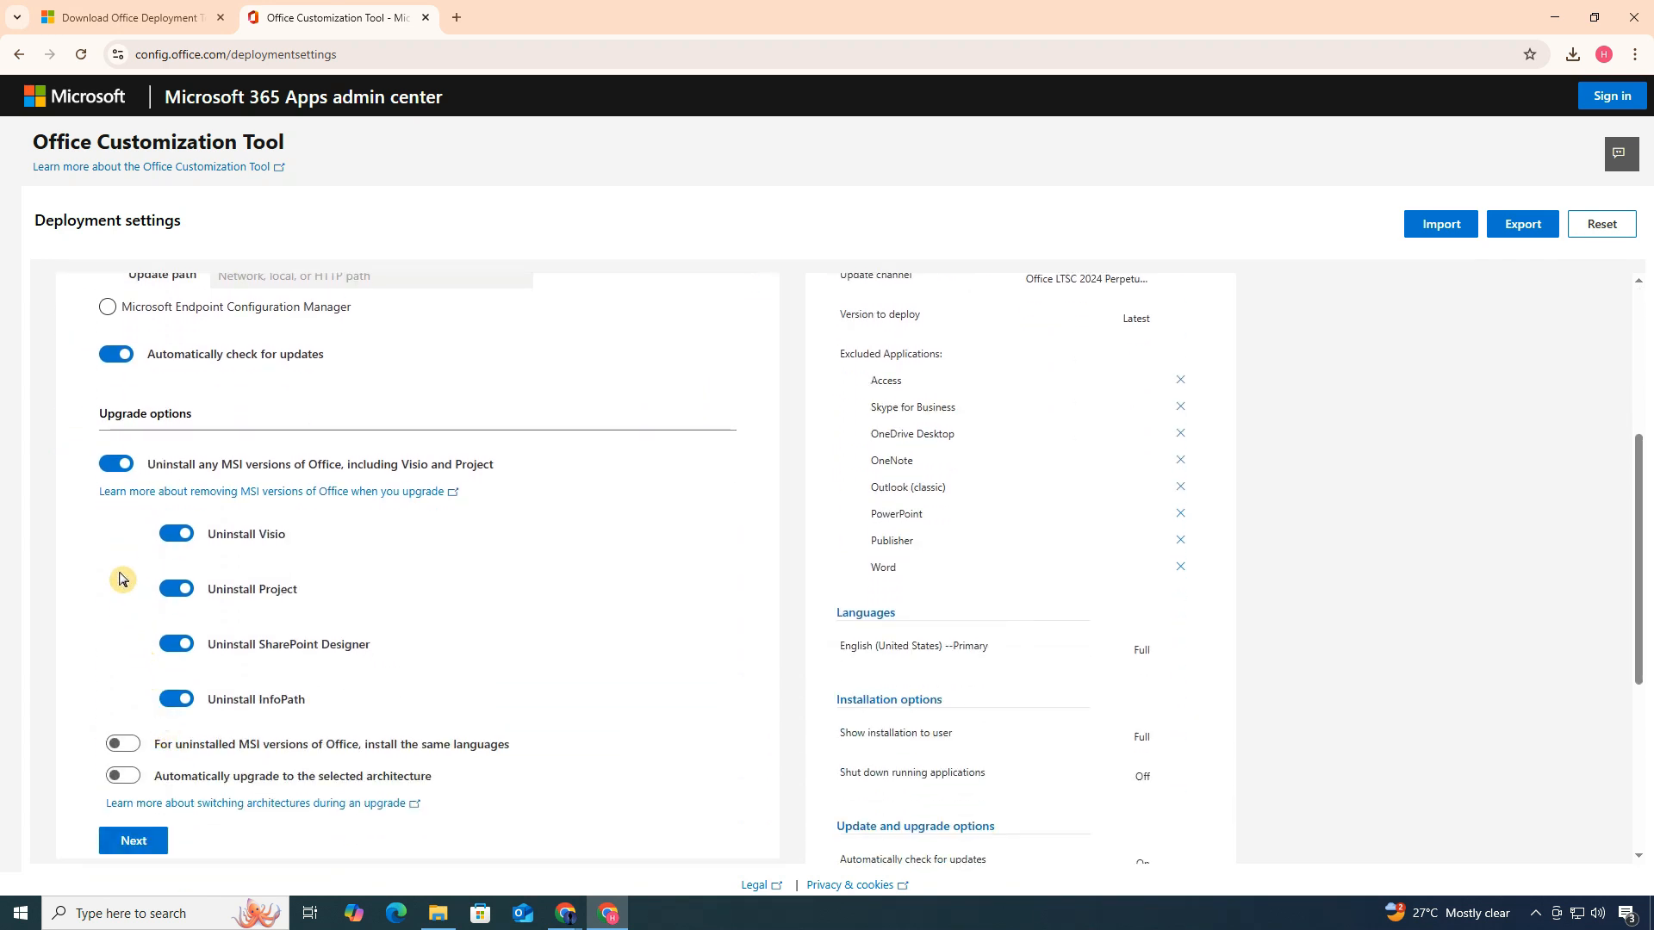
{"action": "left_click", "coordinate": [116, 464]}
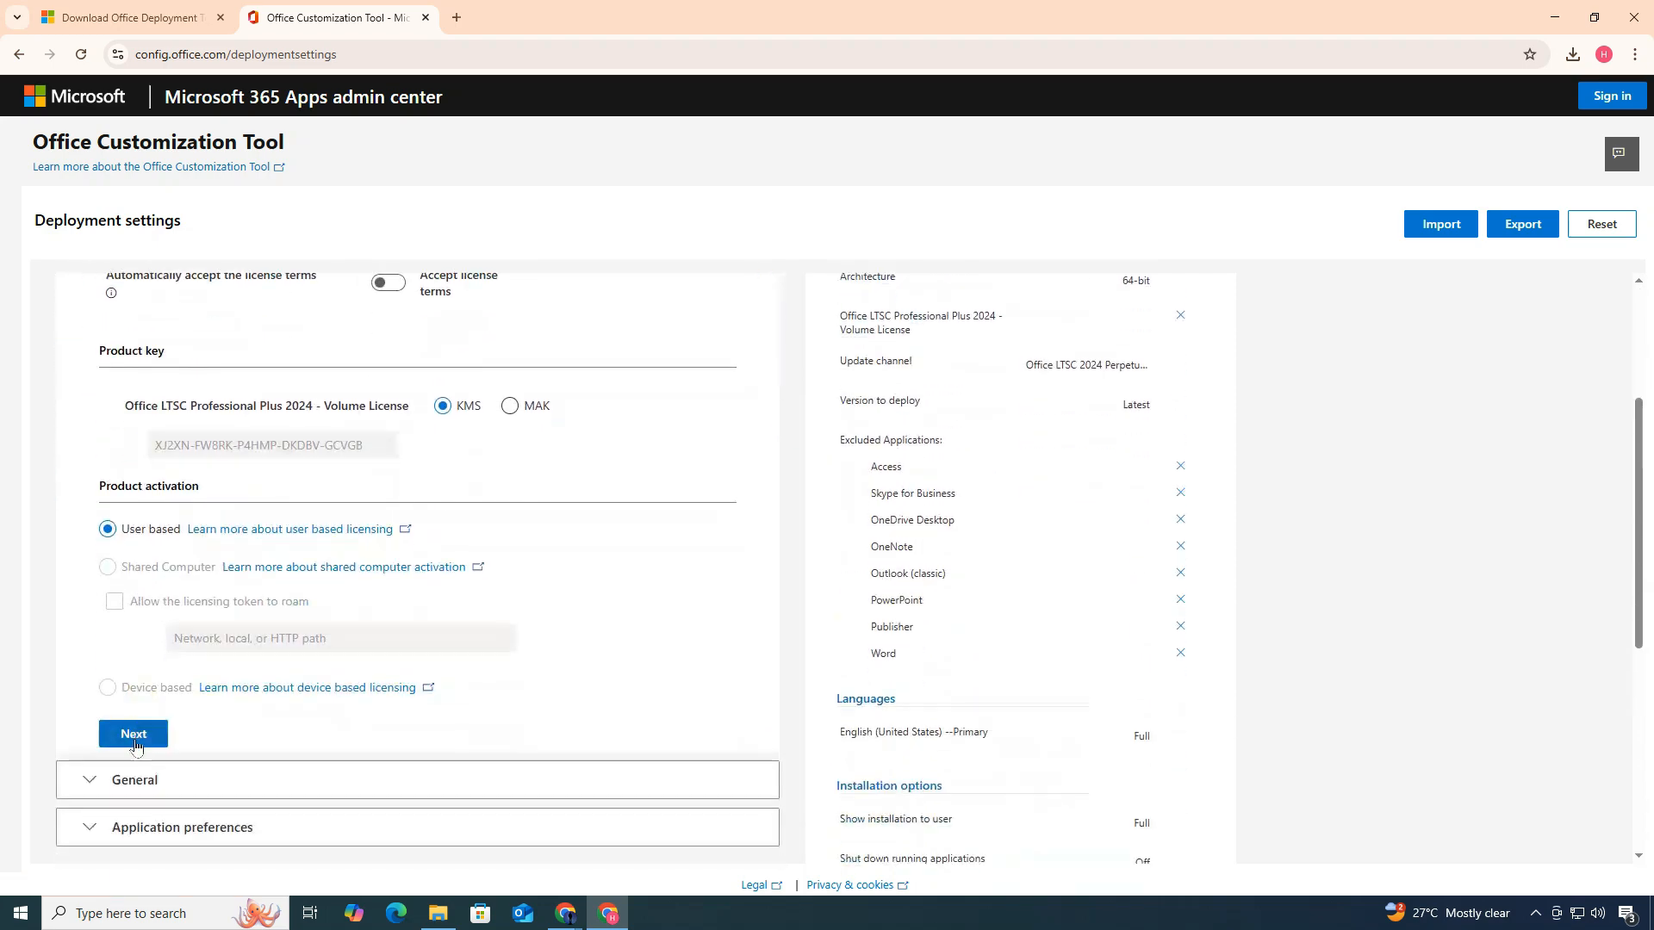
{"action": "left_click", "coordinate": [133, 733]}
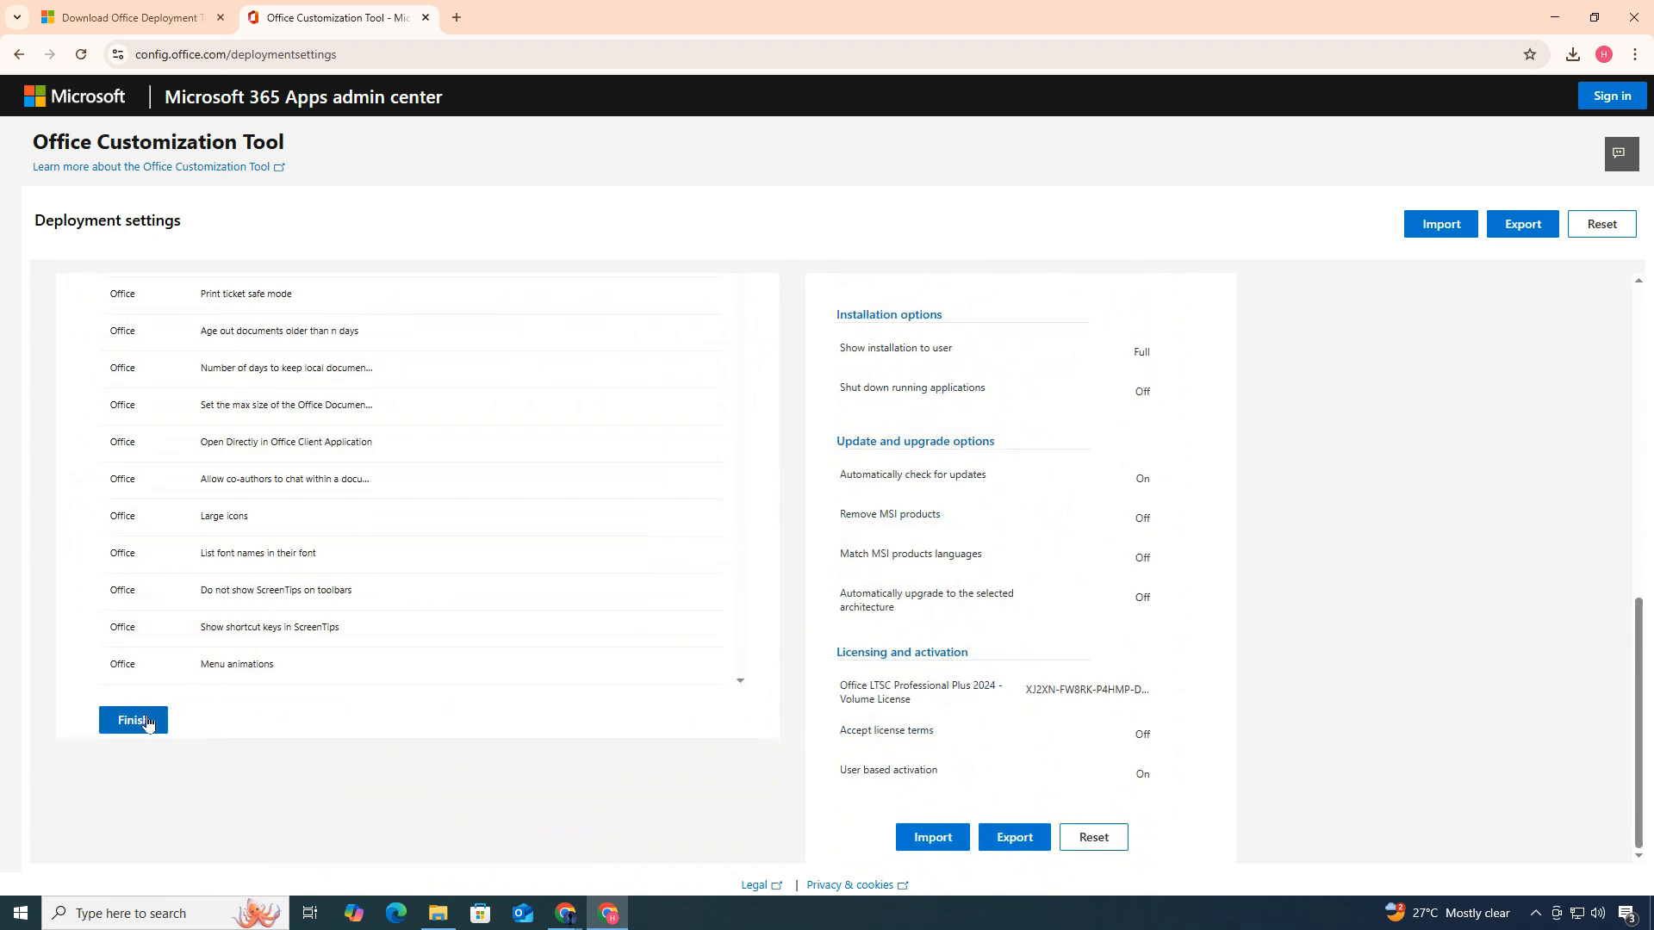
Set the default file format, accept the license terms, and export the configuration XML
{"action": "left_click", "coordinate": [133, 719]}
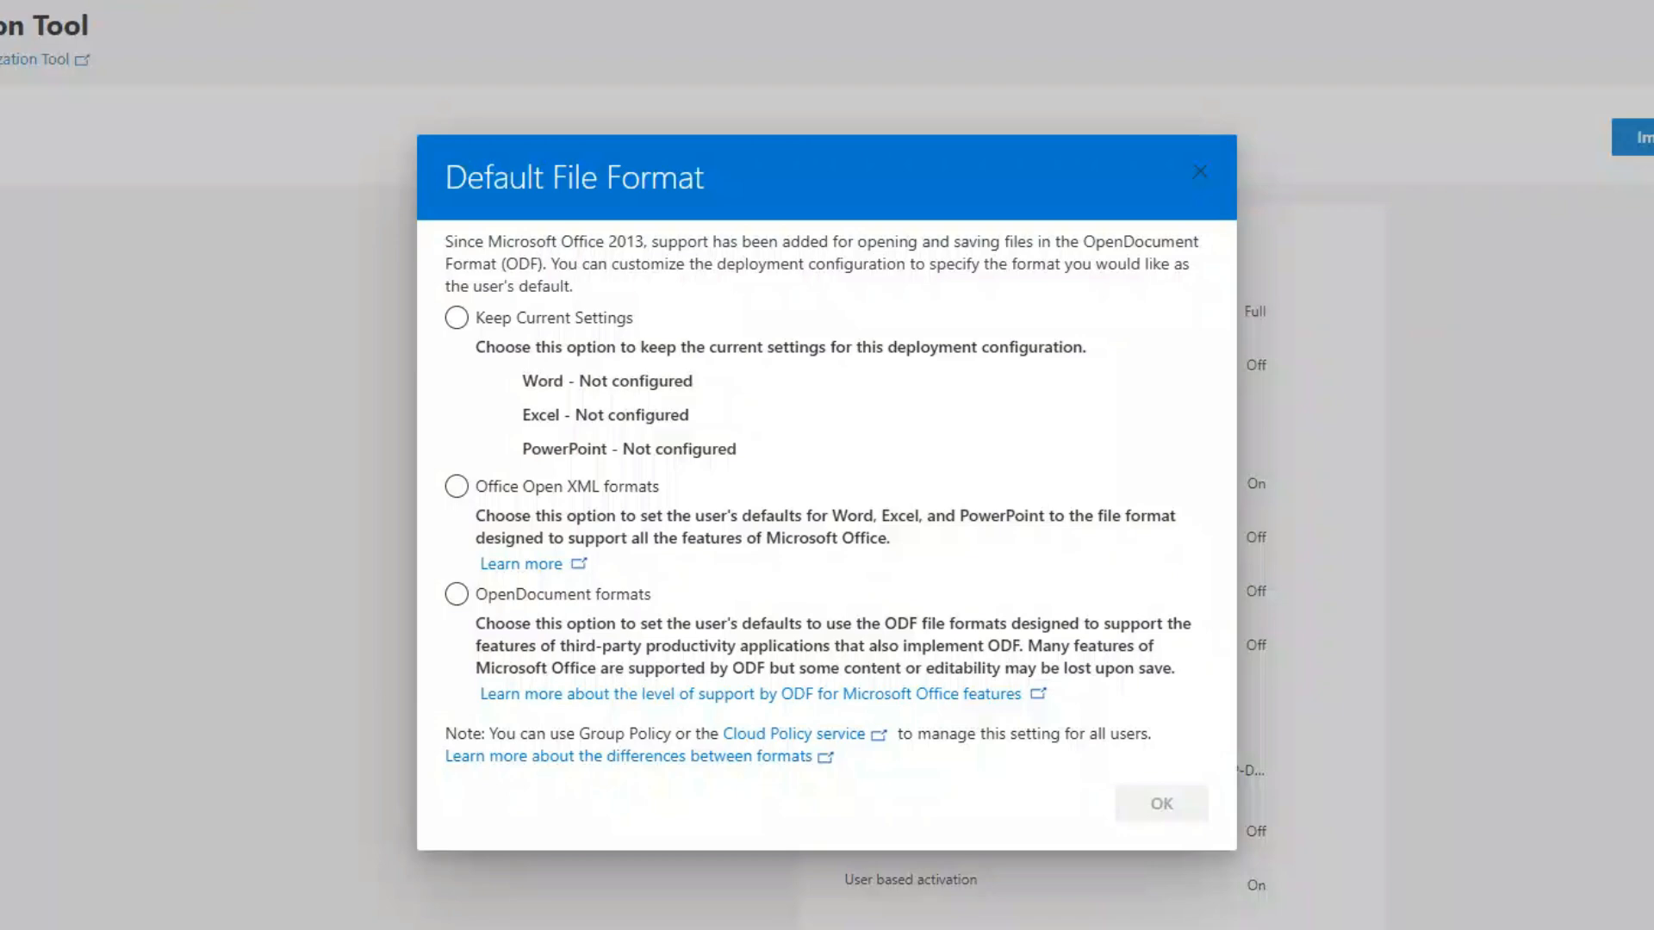
{"action": "left_click", "coordinate": [457, 486]}
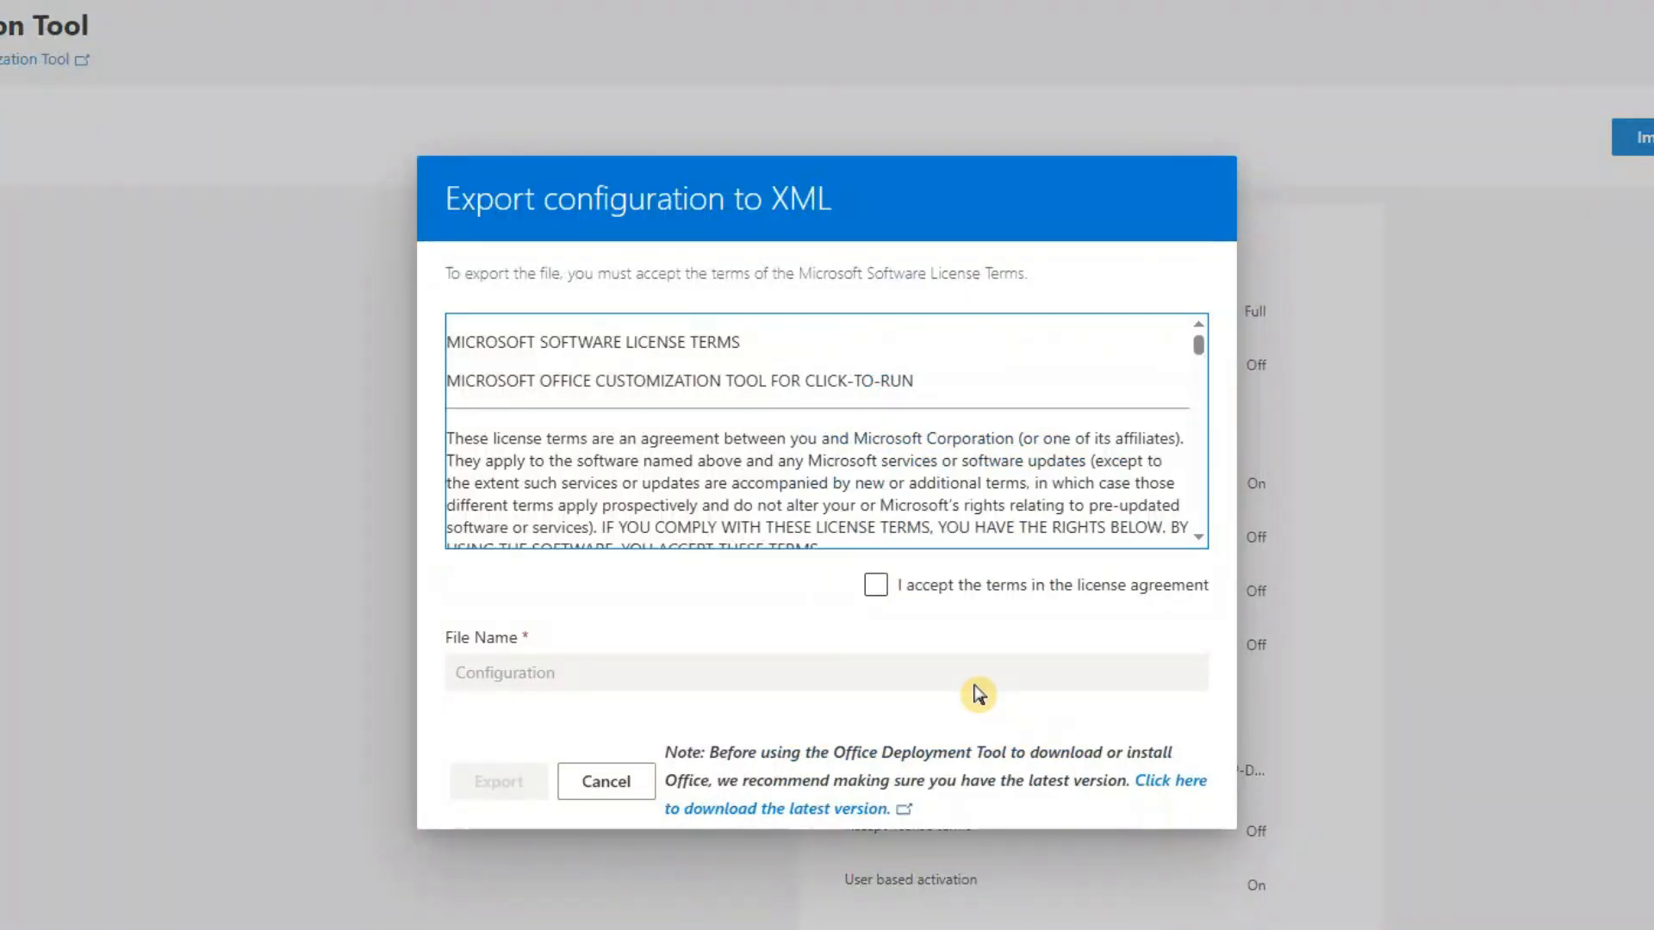
{"action": "left_click", "coordinate": [605, 782]}
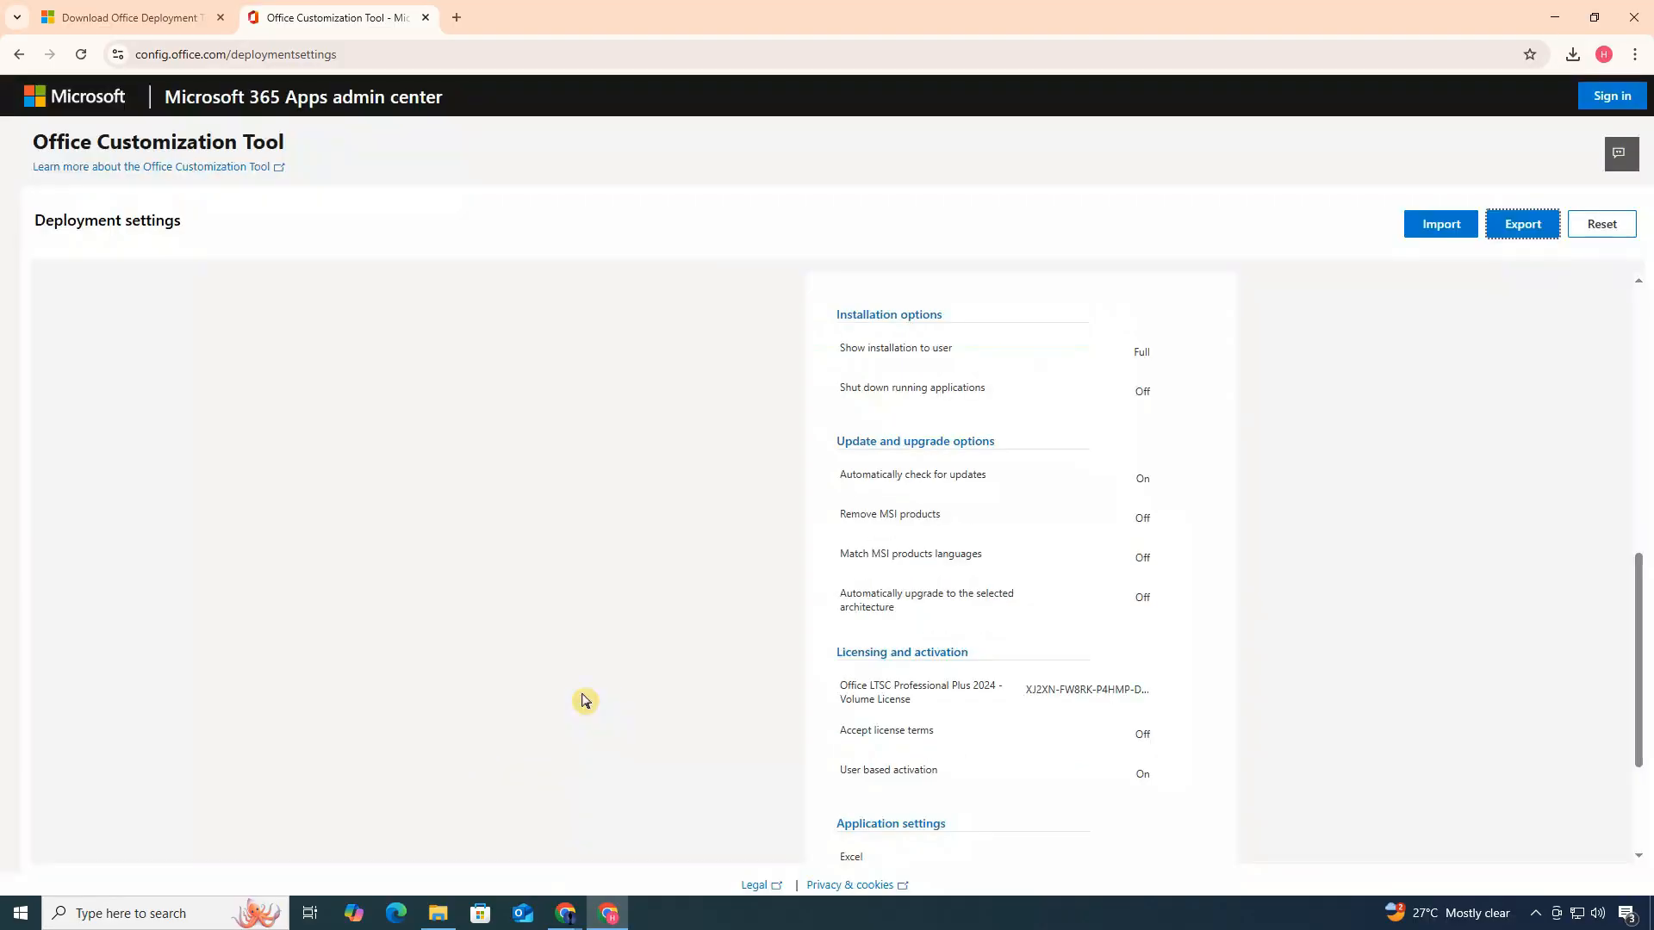
{"action": "left_click", "coordinate": [437, 913]}
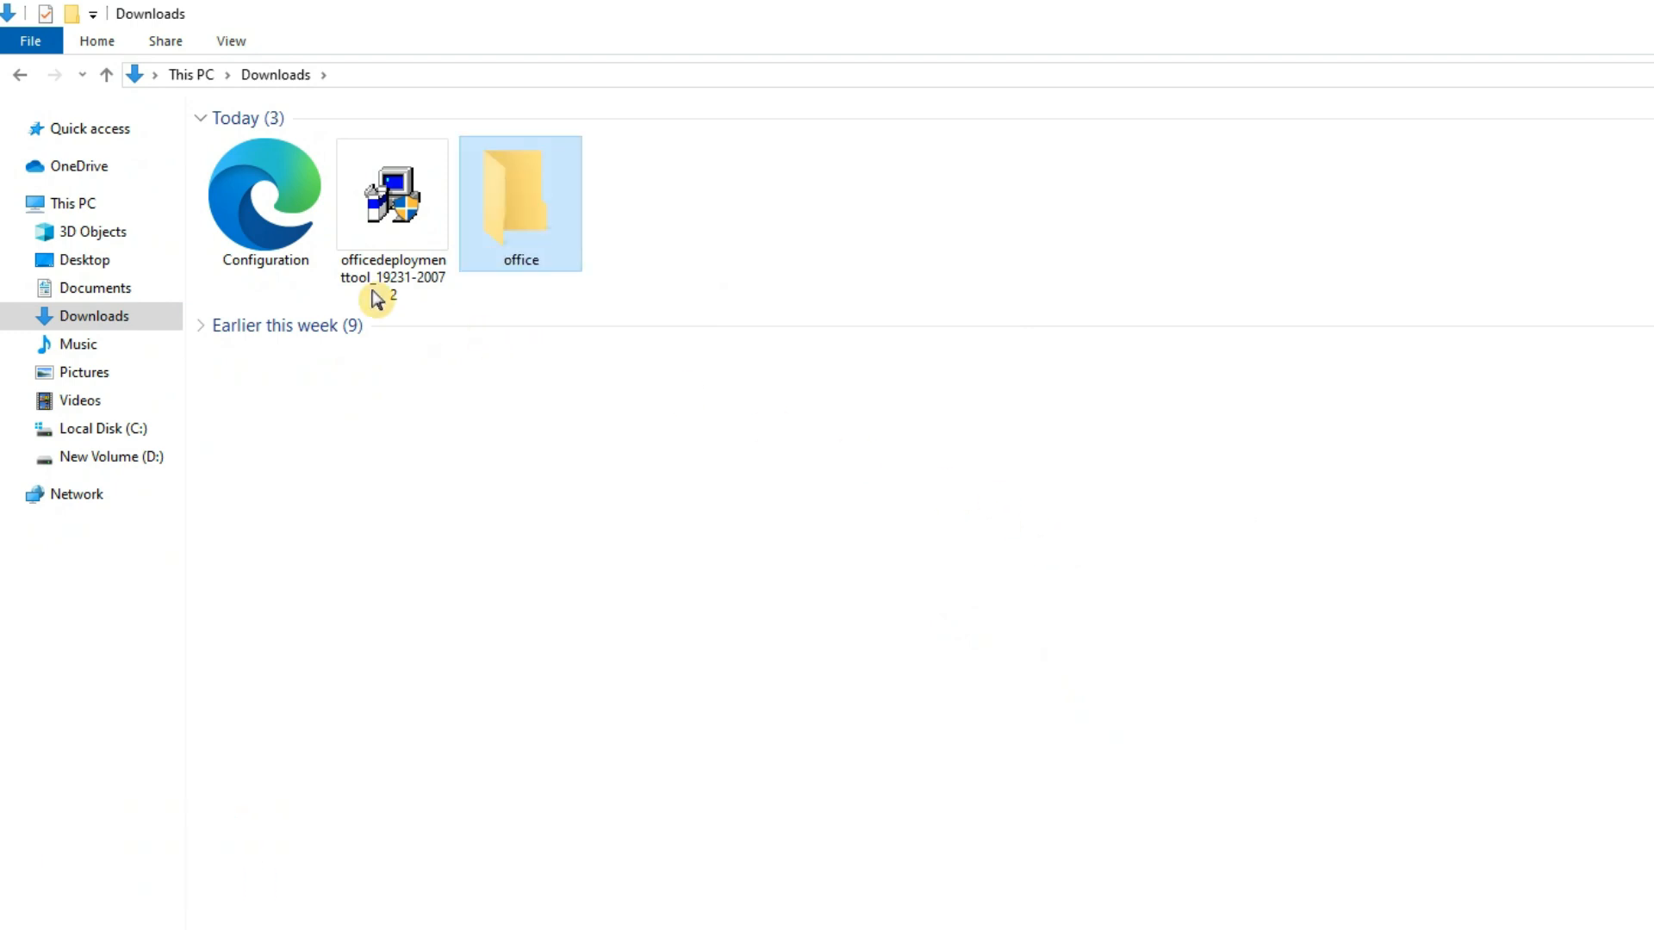
Paste the deployment tool and Configuration file into the Downloads office folder
{"action": "right_click", "coordinate": [392, 195]}
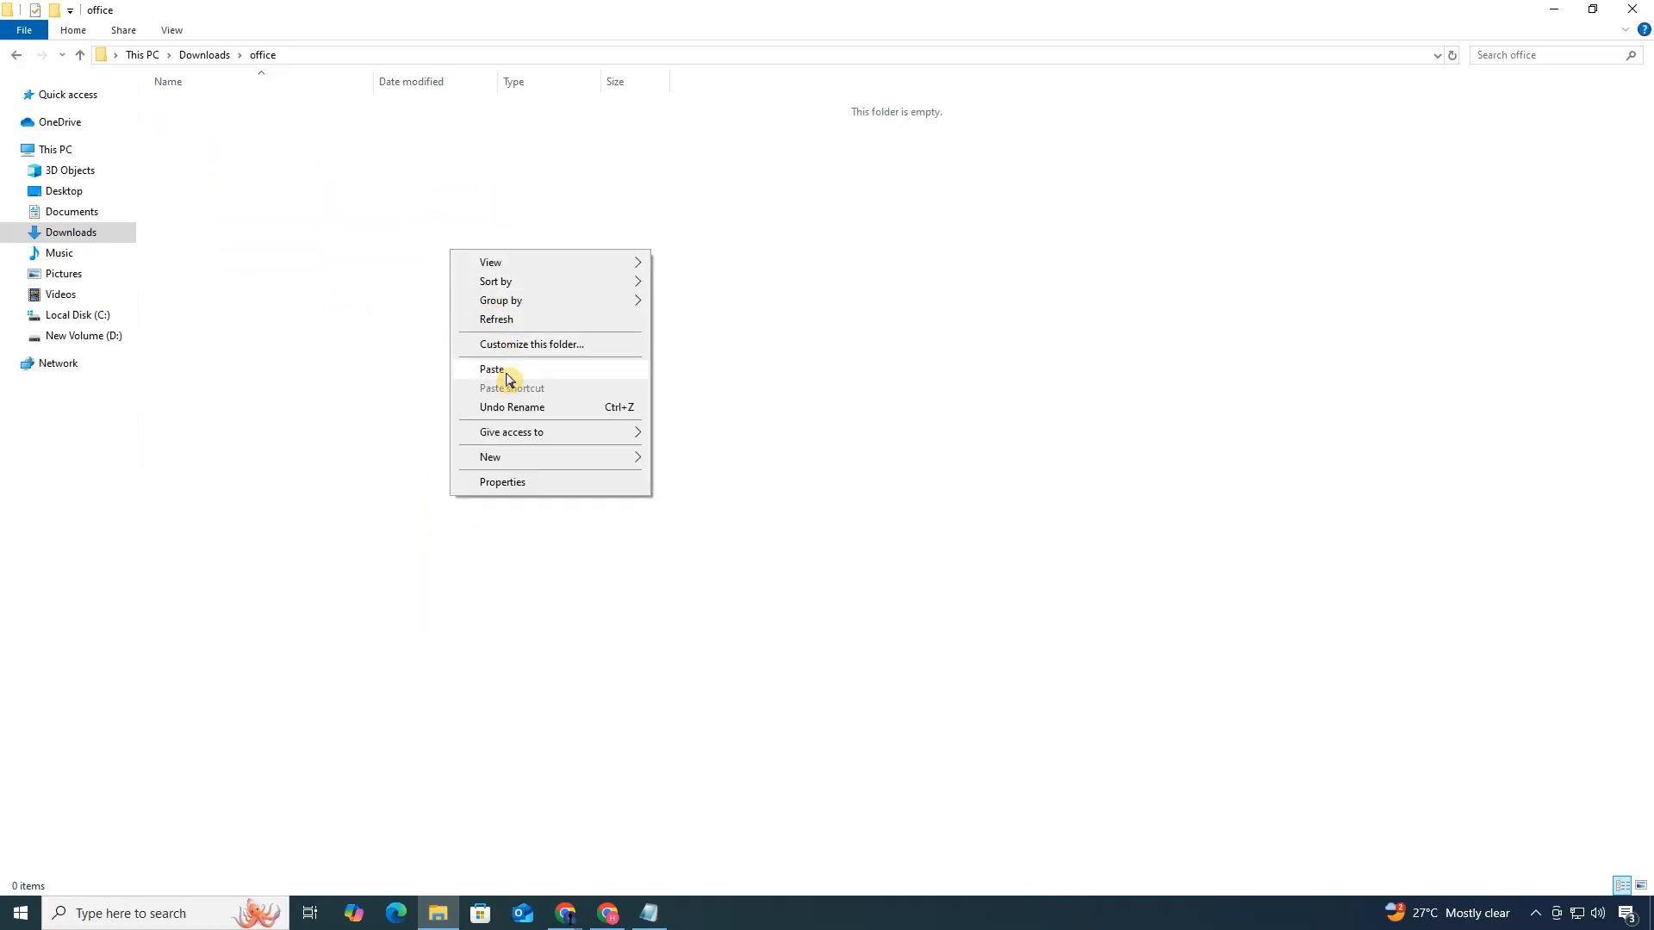
{"action": "left_click", "coordinate": [490, 369]}
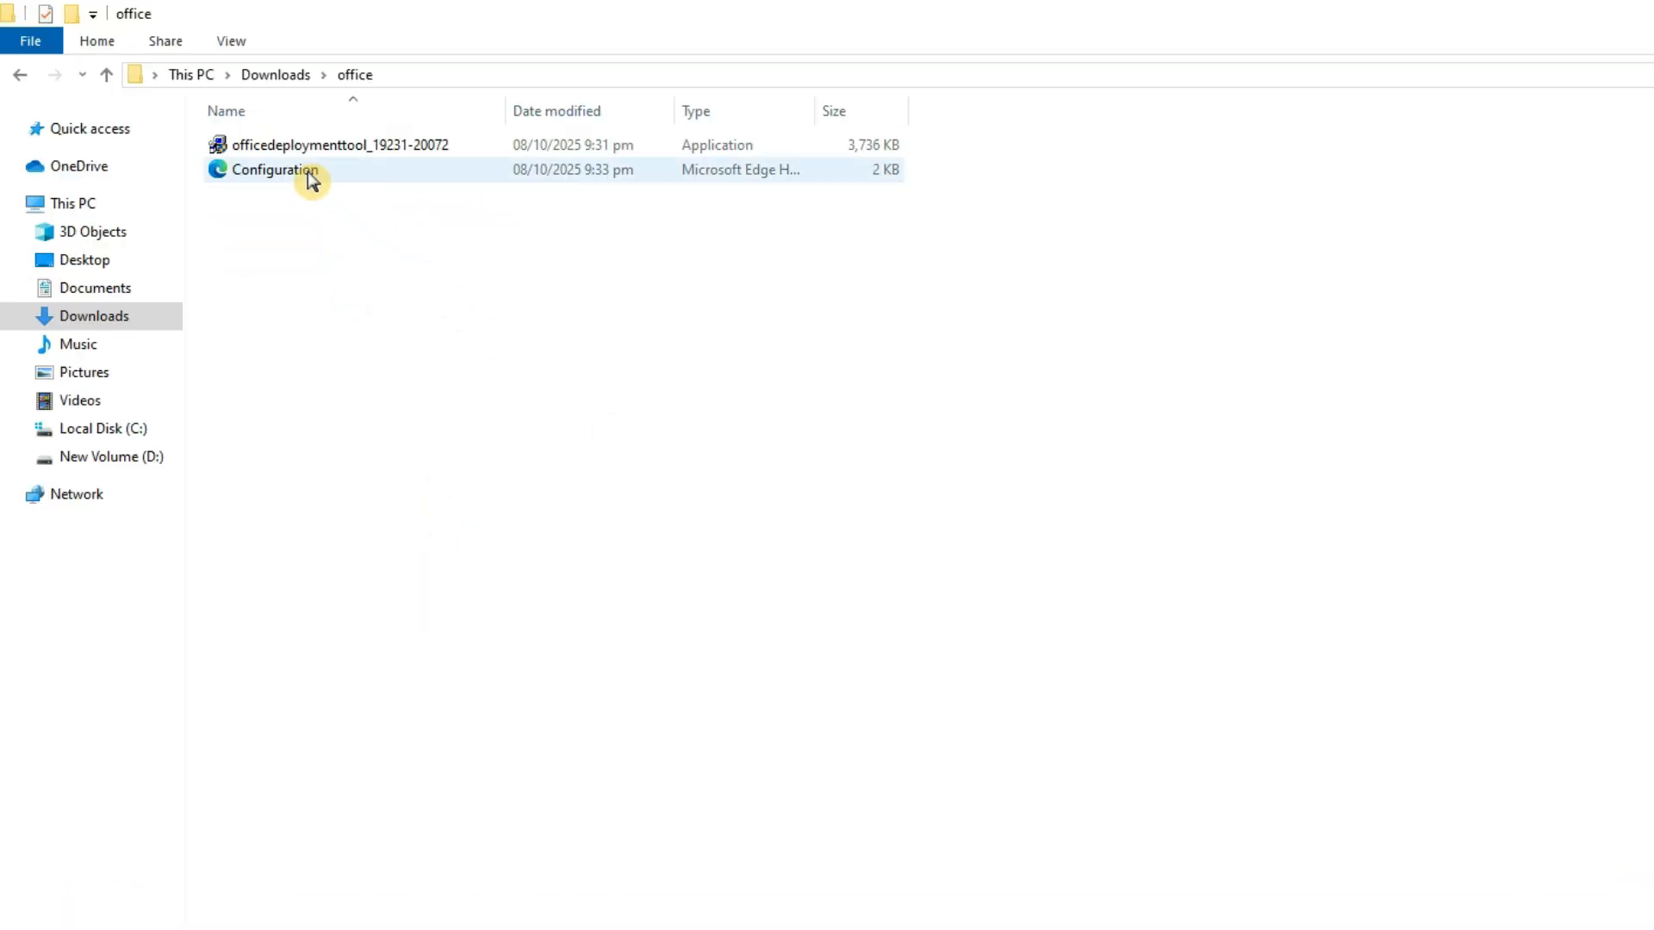
{"action": "left_click", "coordinate": [339, 145]}
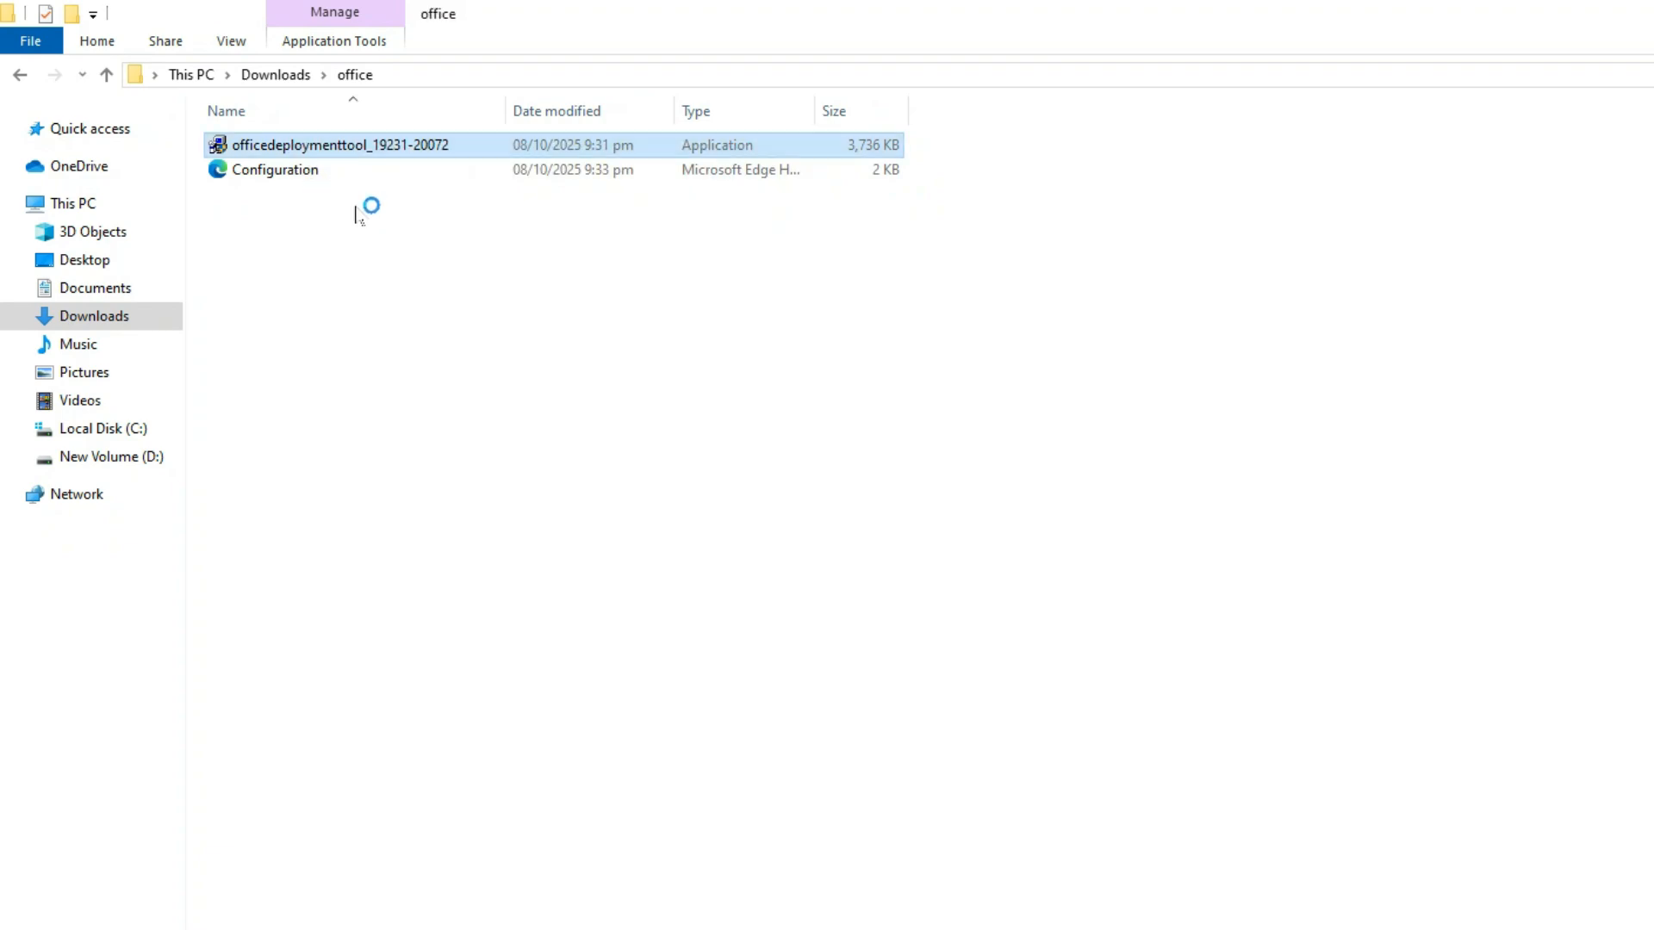
Run the Office Deployment Tool, accept the license, and extract into Downloads > office
{"action": "double_click", "coordinate": [339, 145]}
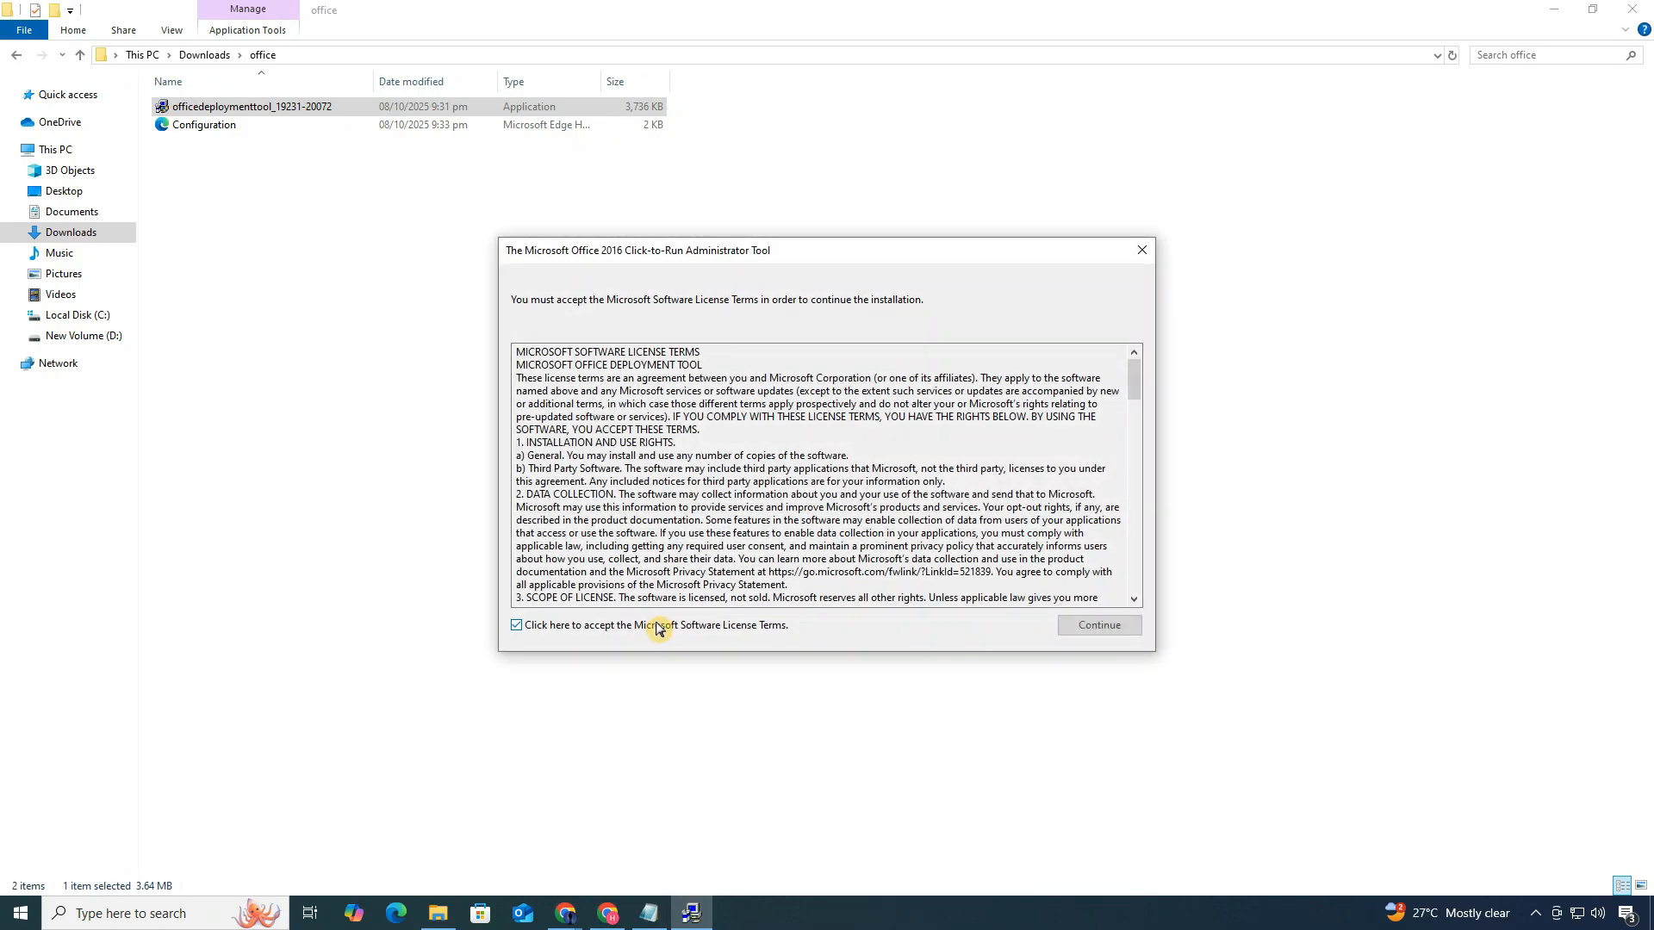
{"action": "left_click", "coordinate": [1097, 625]}
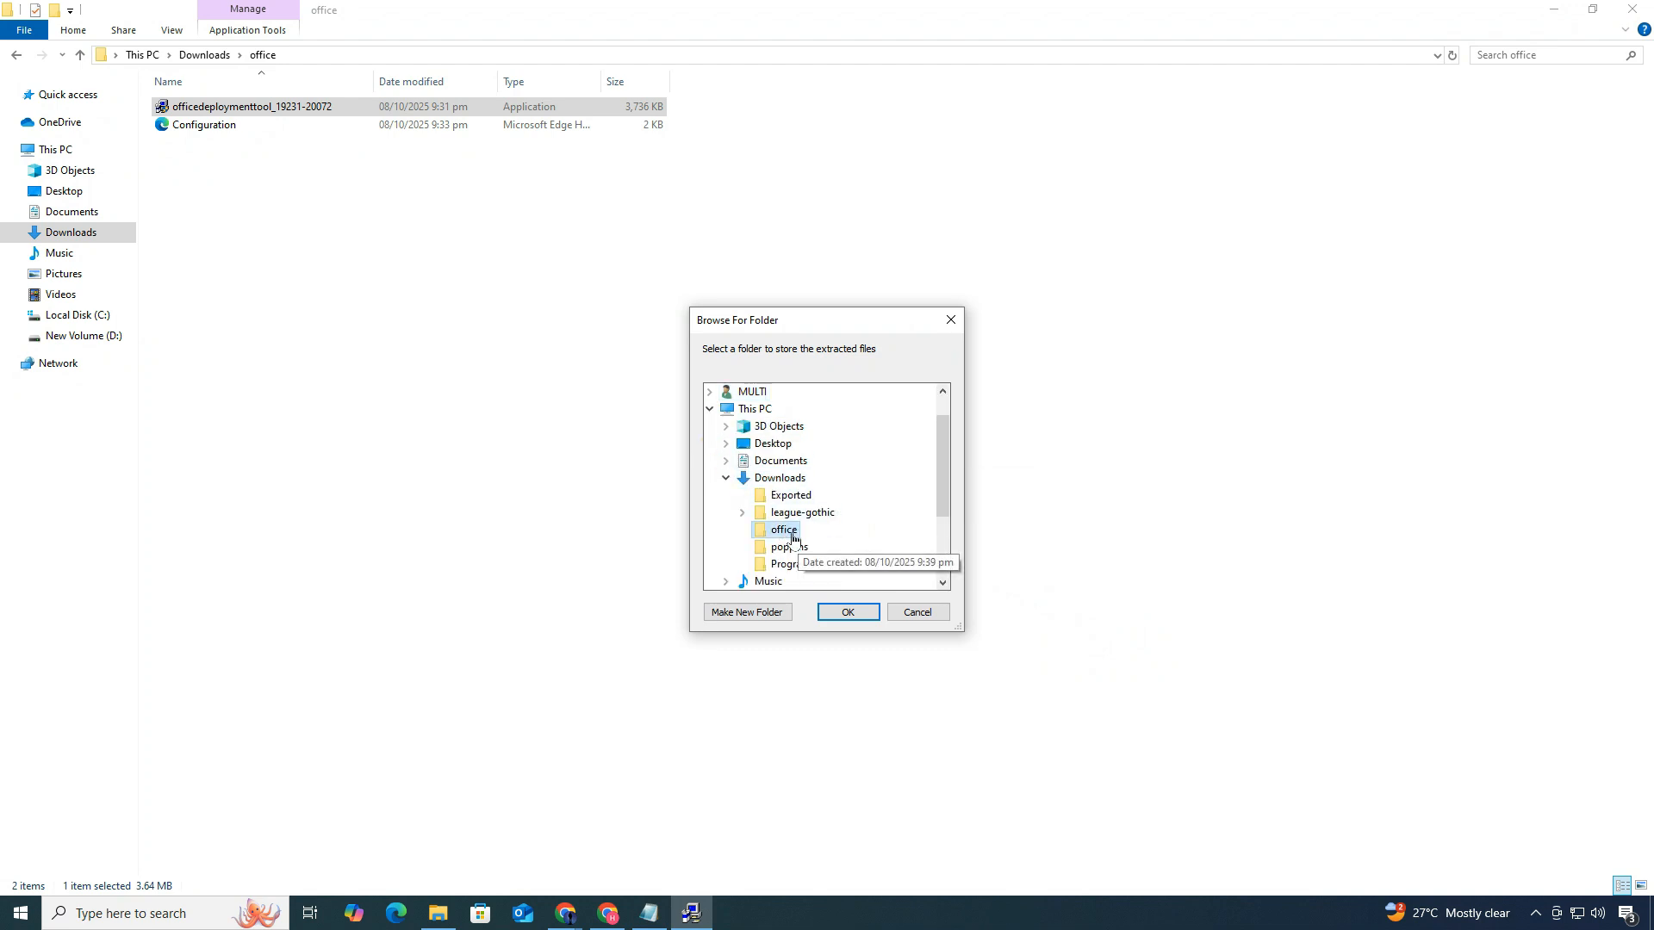
{"action": "left_click", "coordinate": [846, 612]}
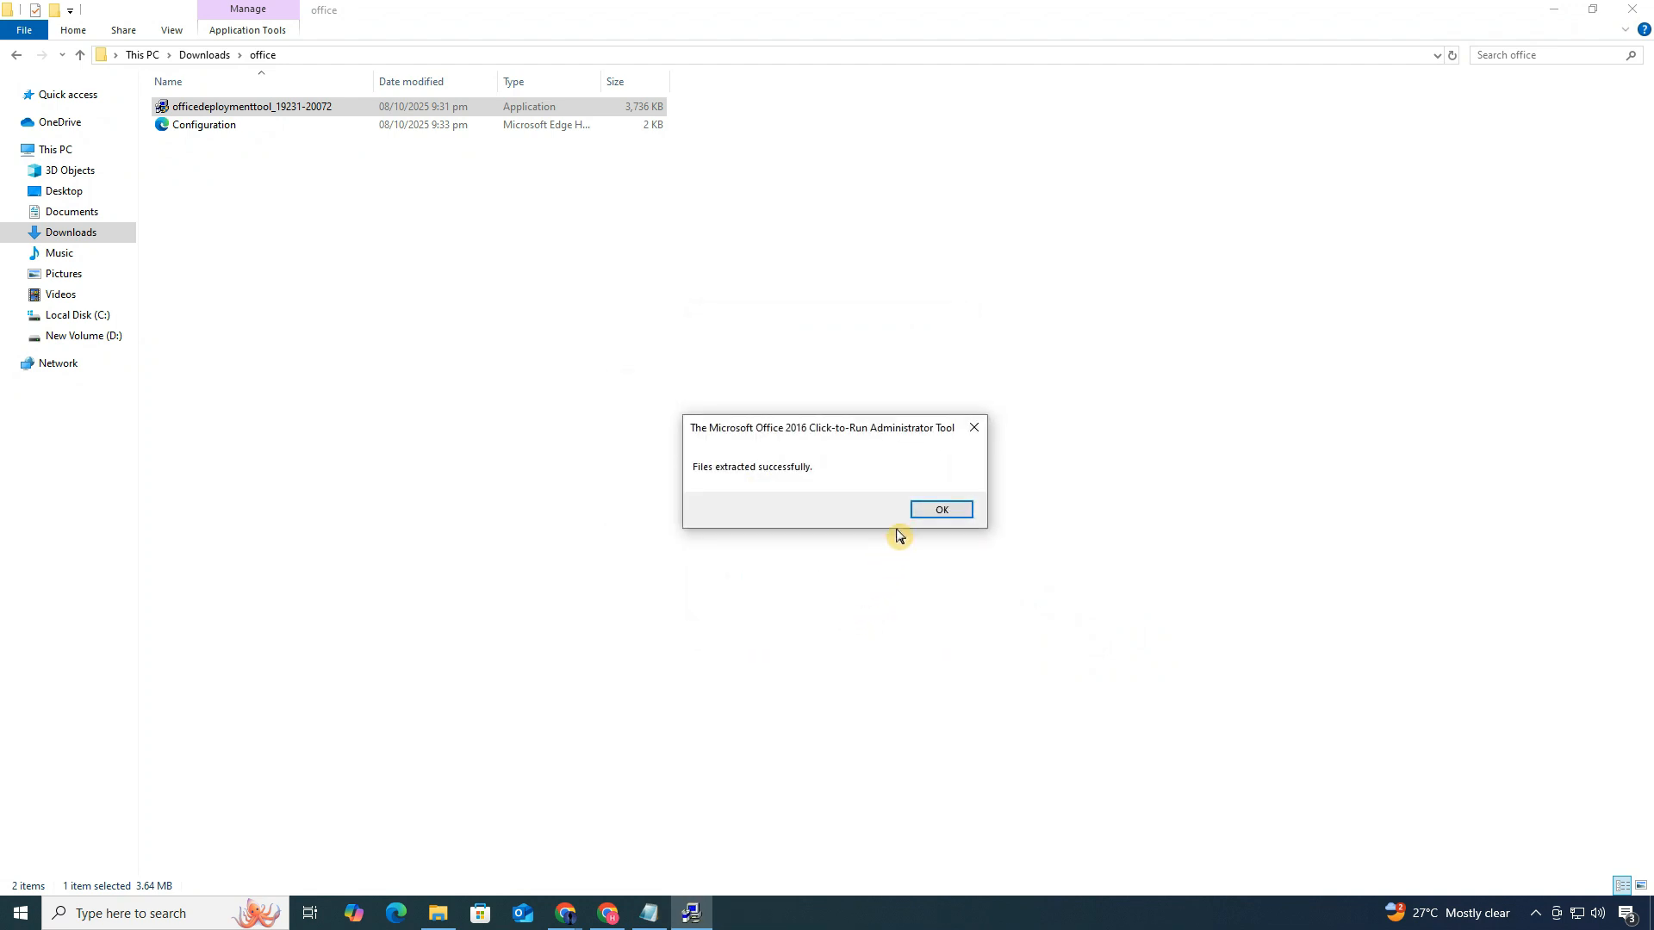
{"action": "left_click", "coordinate": [939, 509]}
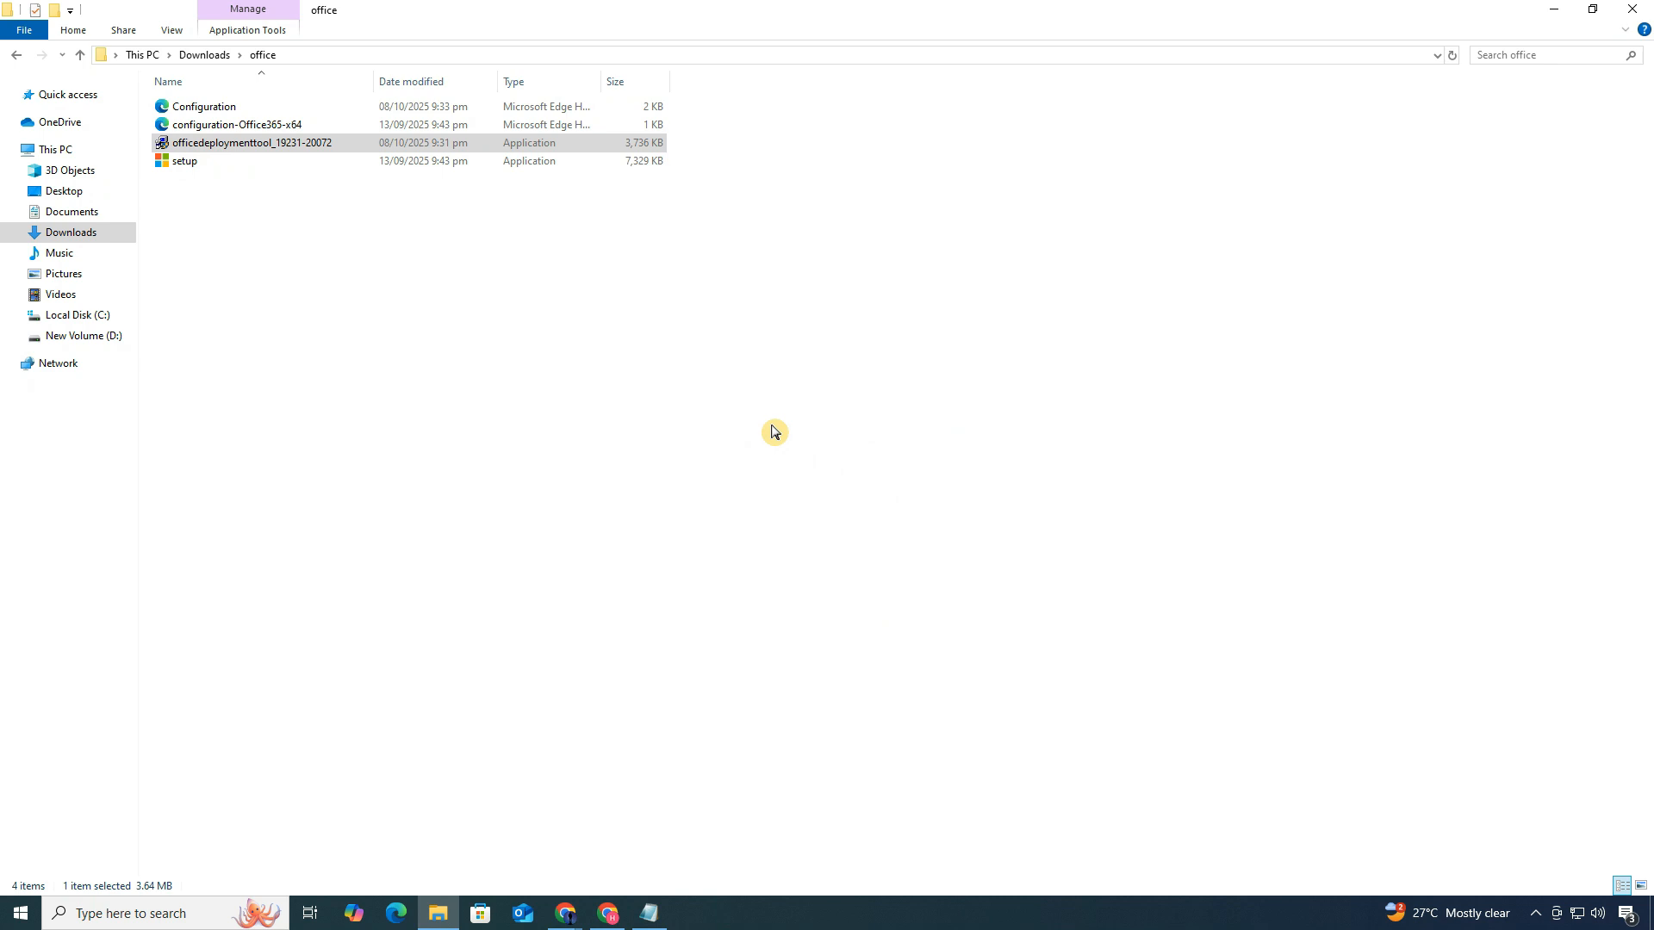
{"action": "left_click", "coordinate": [630, 349]}
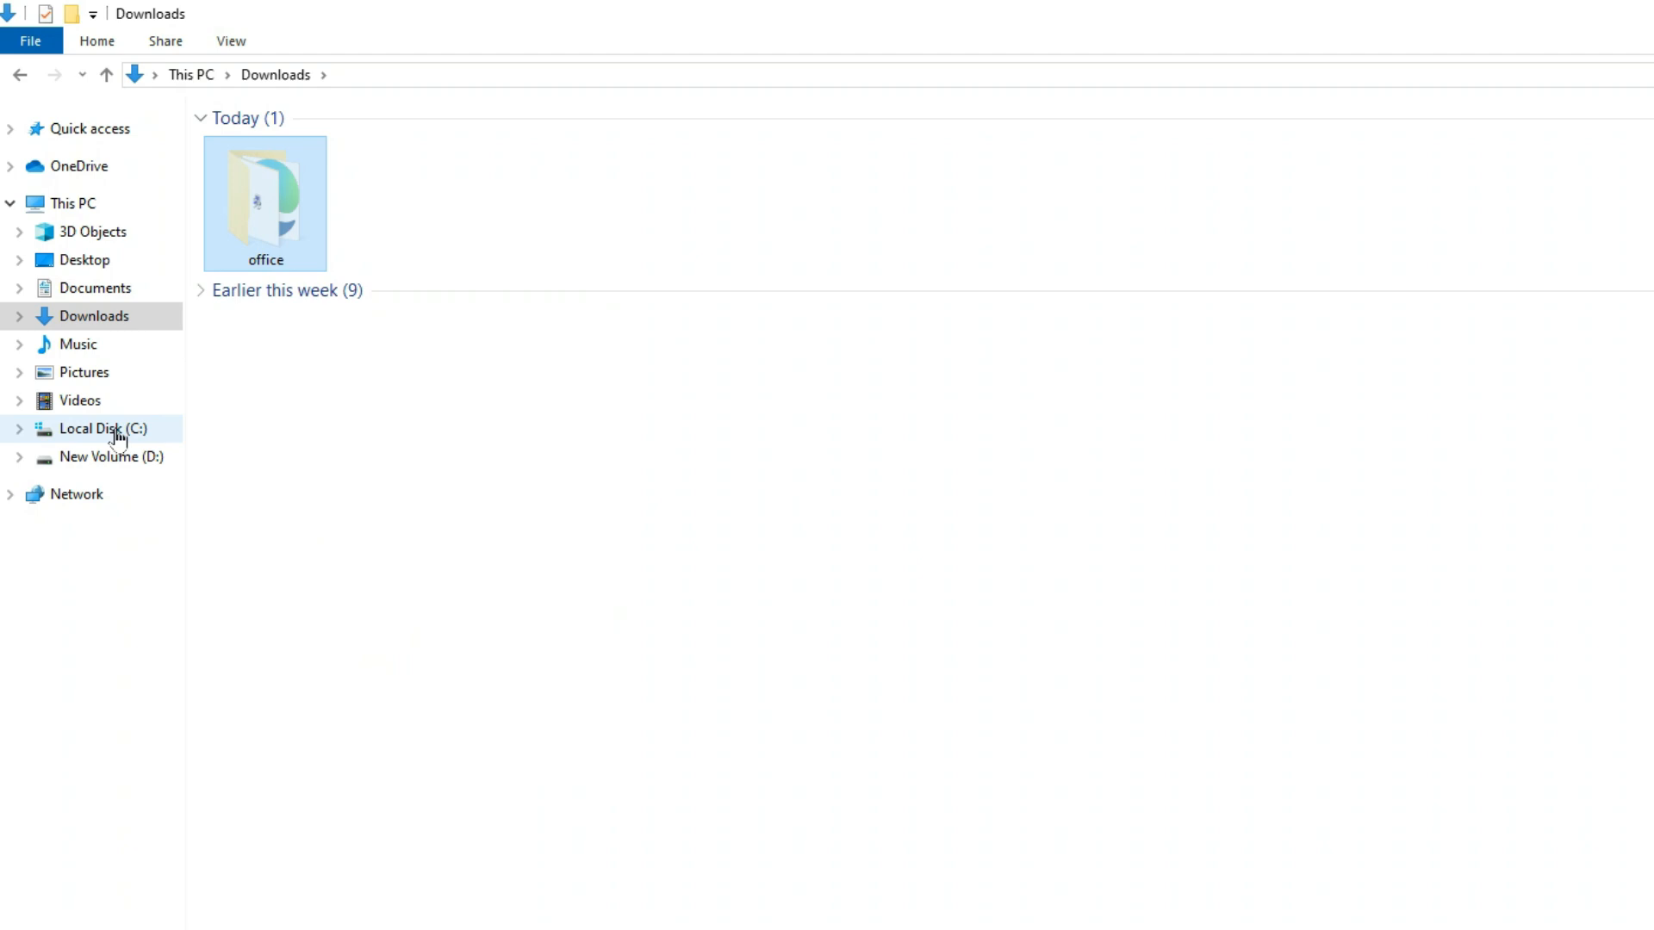
Place the office folder at the root of Local Disk (C:), then search for cmd
{"action": "left_click", "coordinate": [102, 428]}
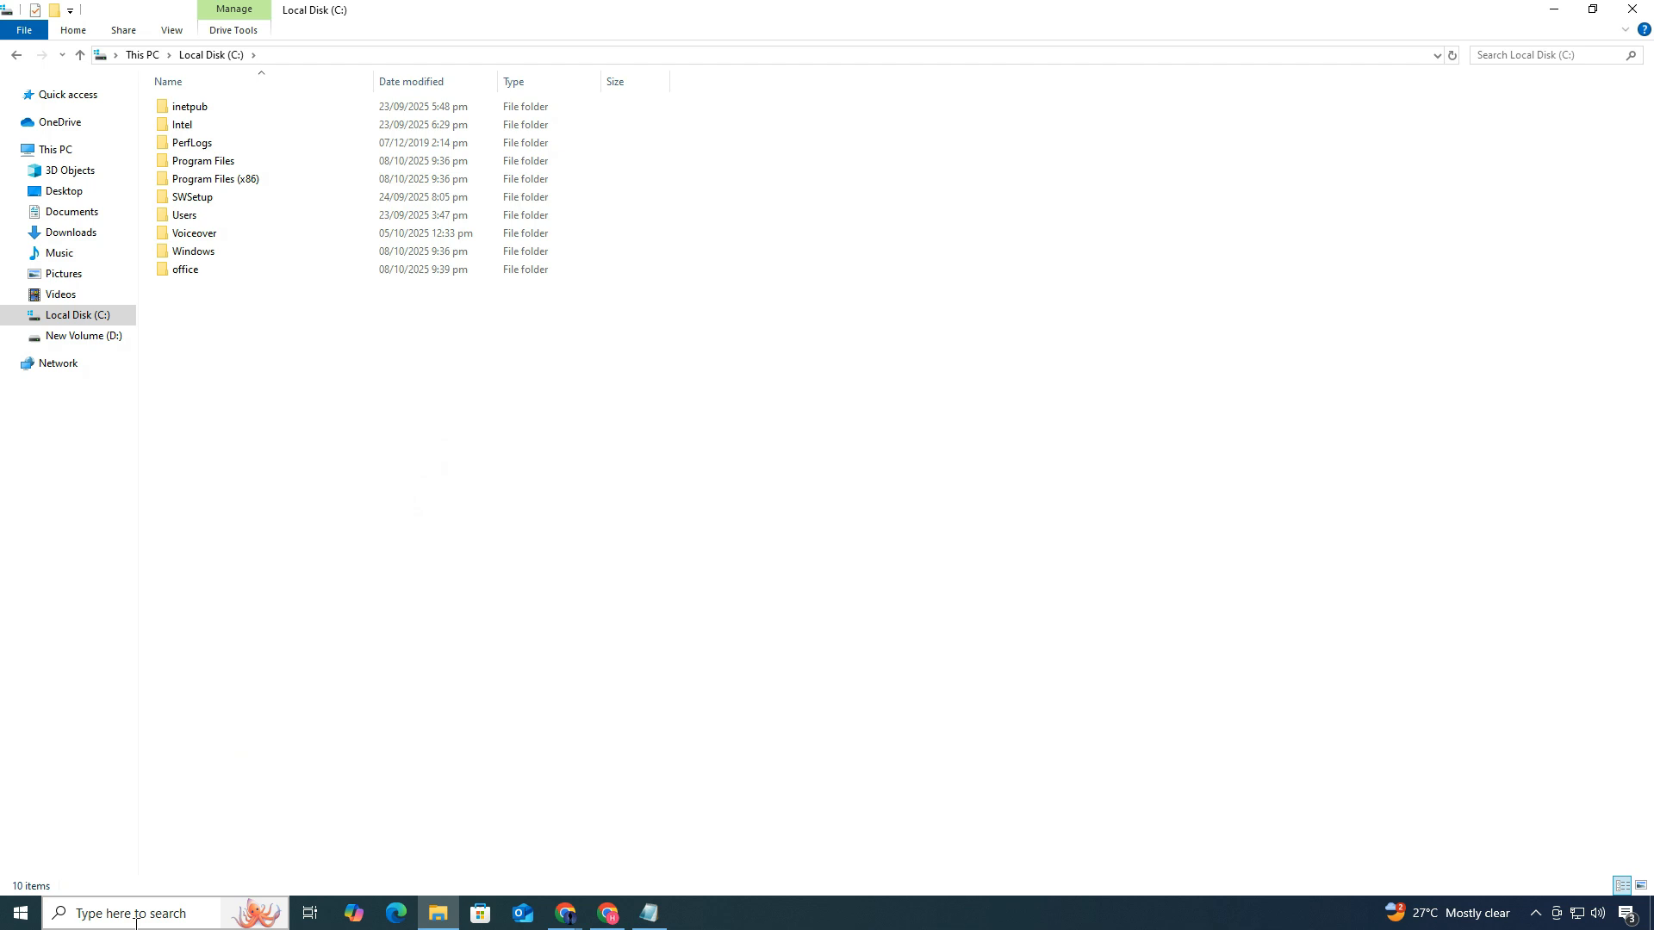
{"action": "type", "text": "cmd"}
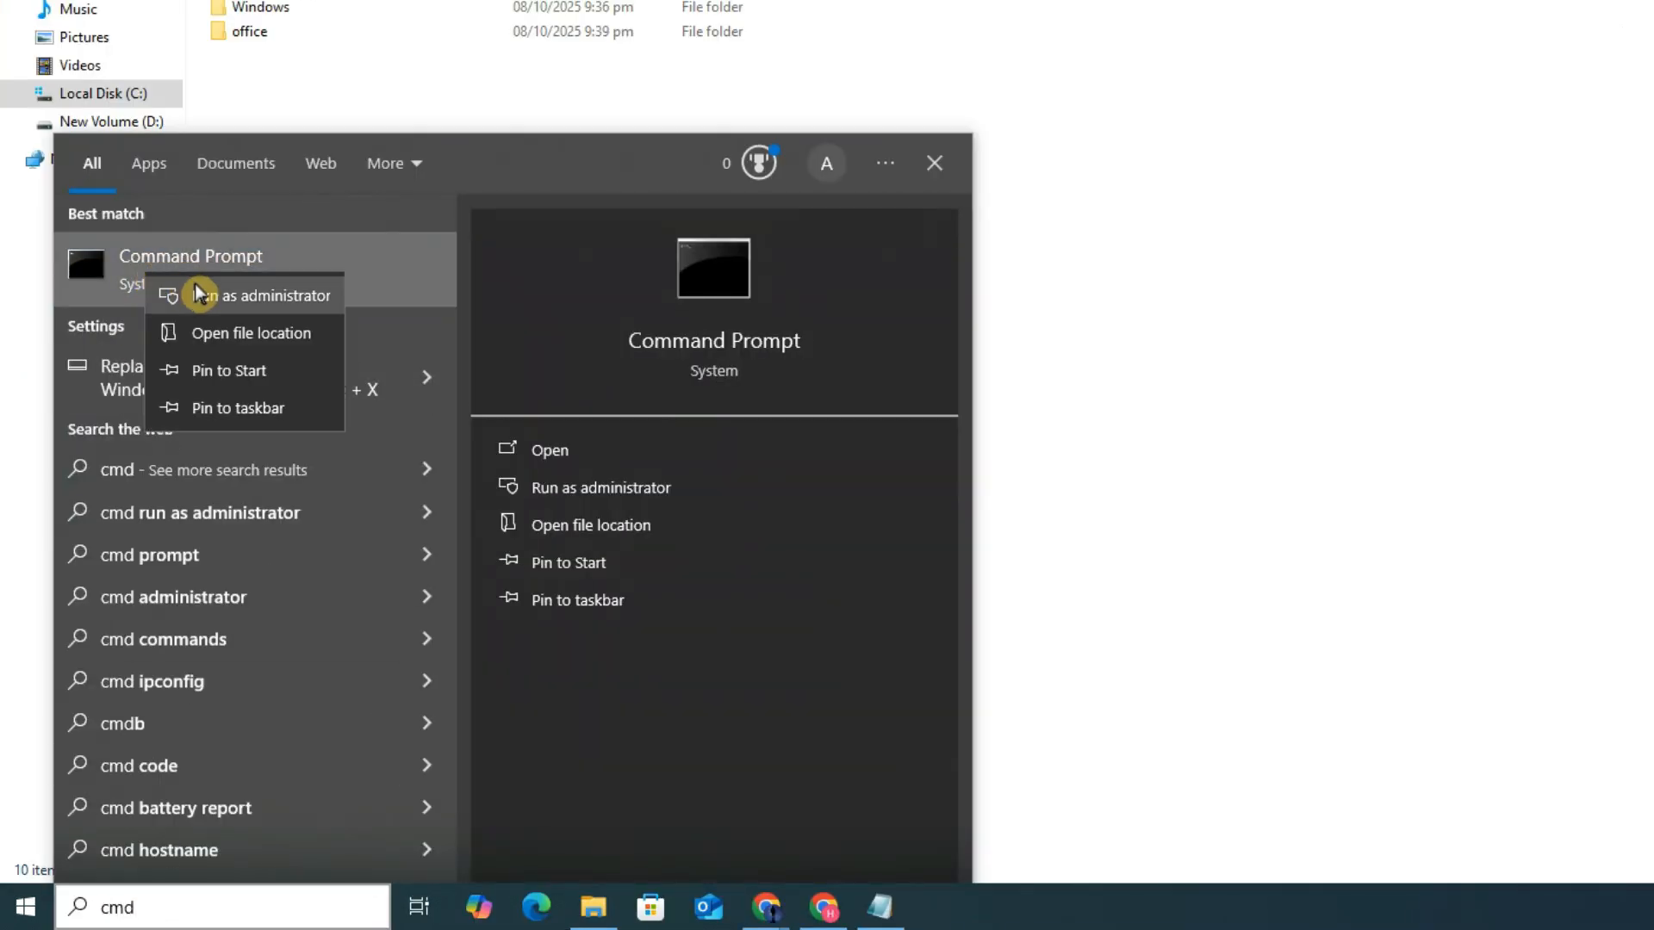
In an administrator Command Prompt, run 'setup /configure configuration.xml' from c:\office
{"action": "left_click", "coordinate": [264, 295]}
{"action": "type", "text": "cd c:\\office"}
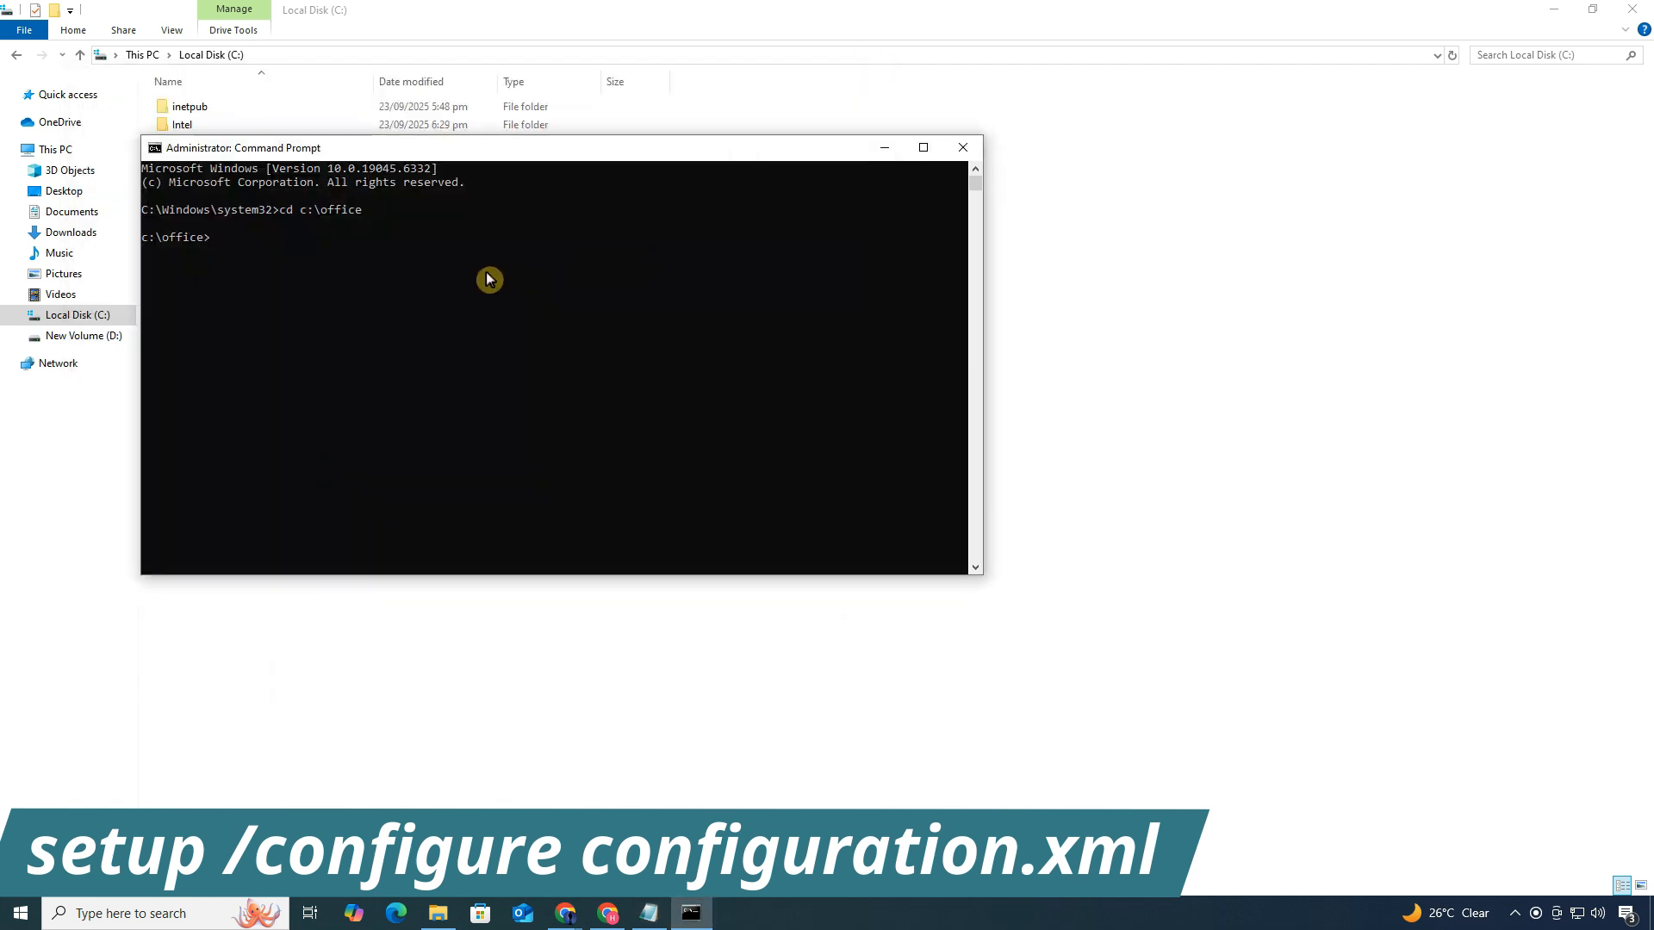
{"action": "type", "text": "setup /configure configuration.xml"}
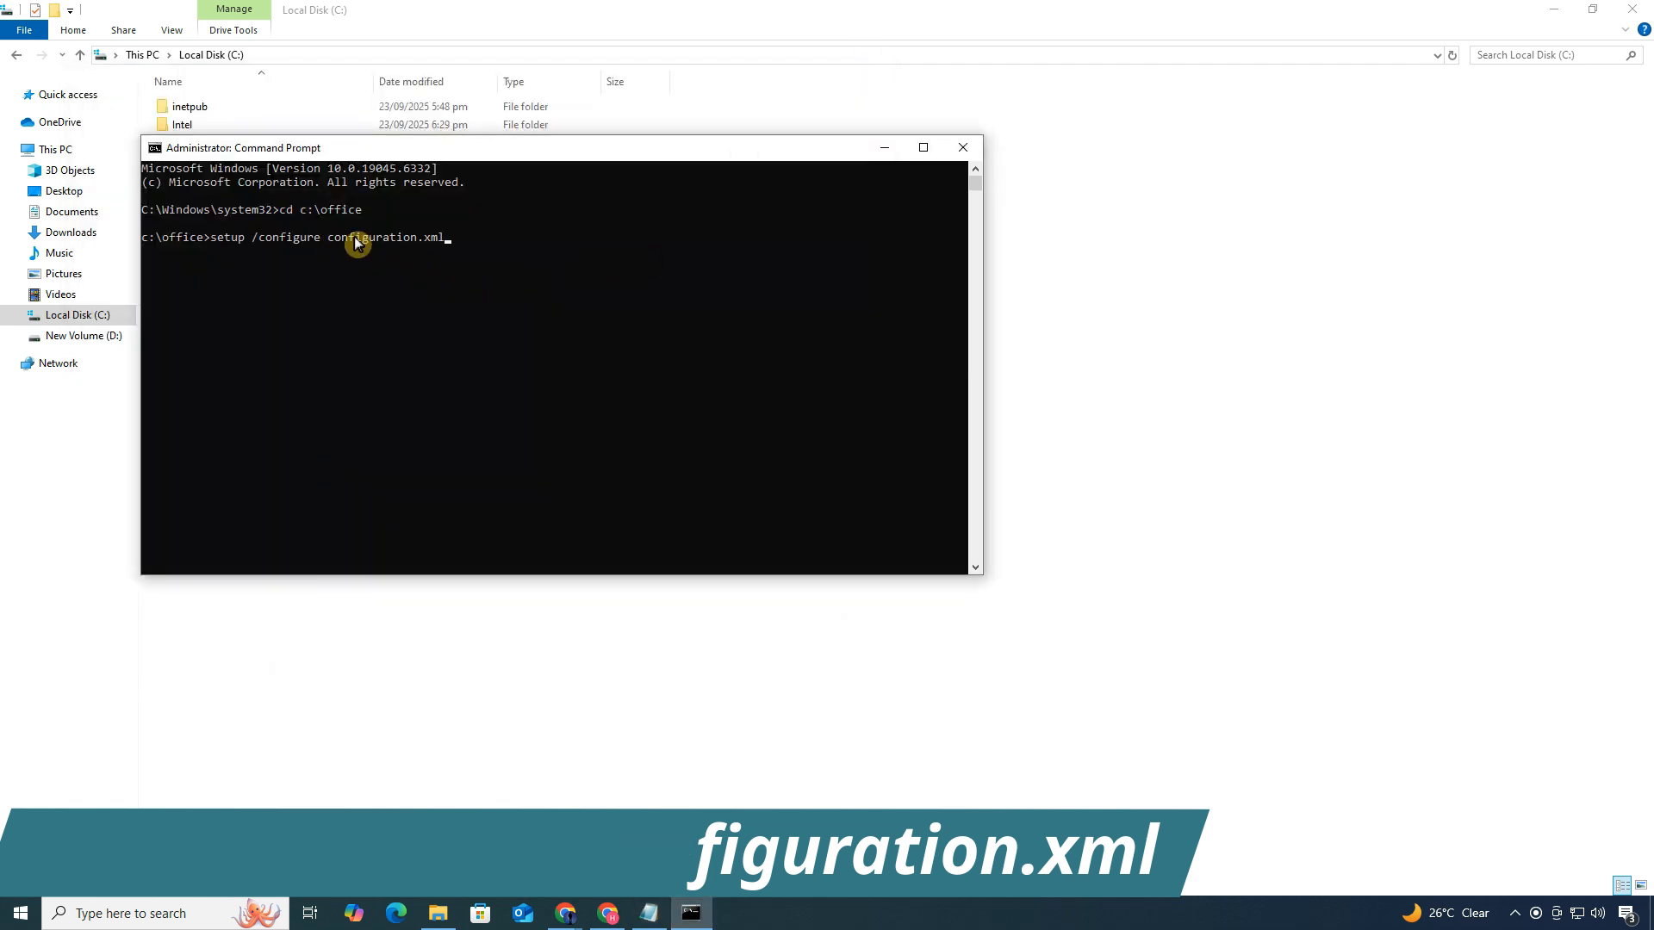
{"action": "key", "text": "Return"}
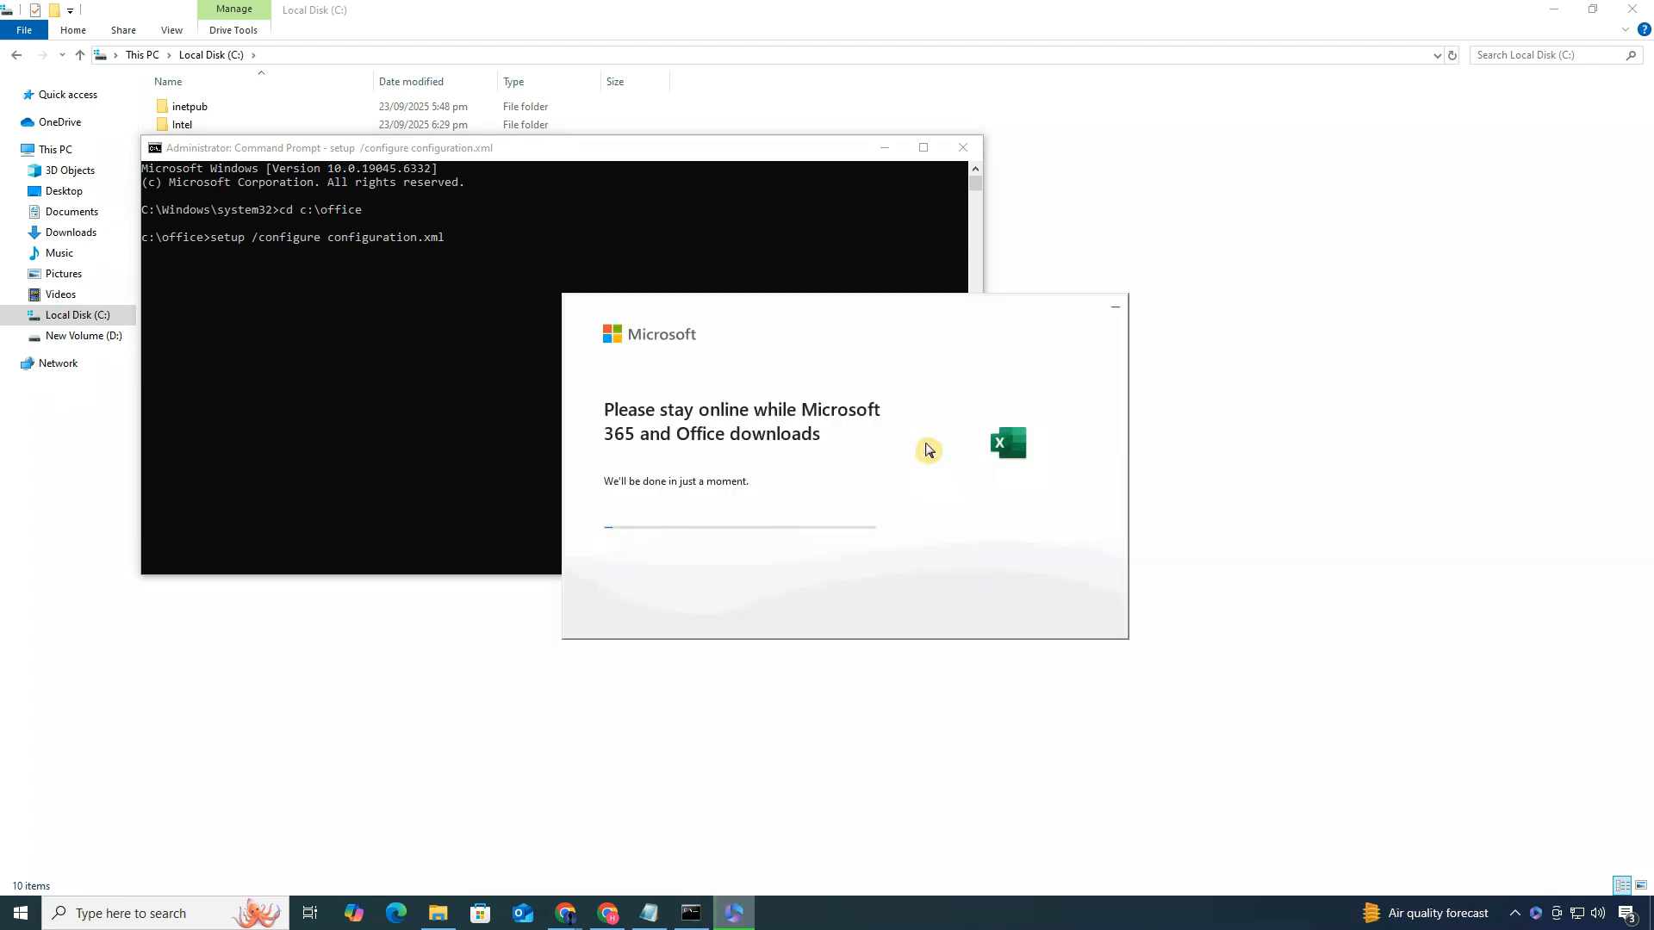
{"action": "mouse_move", "coordinate": [935, 260]}
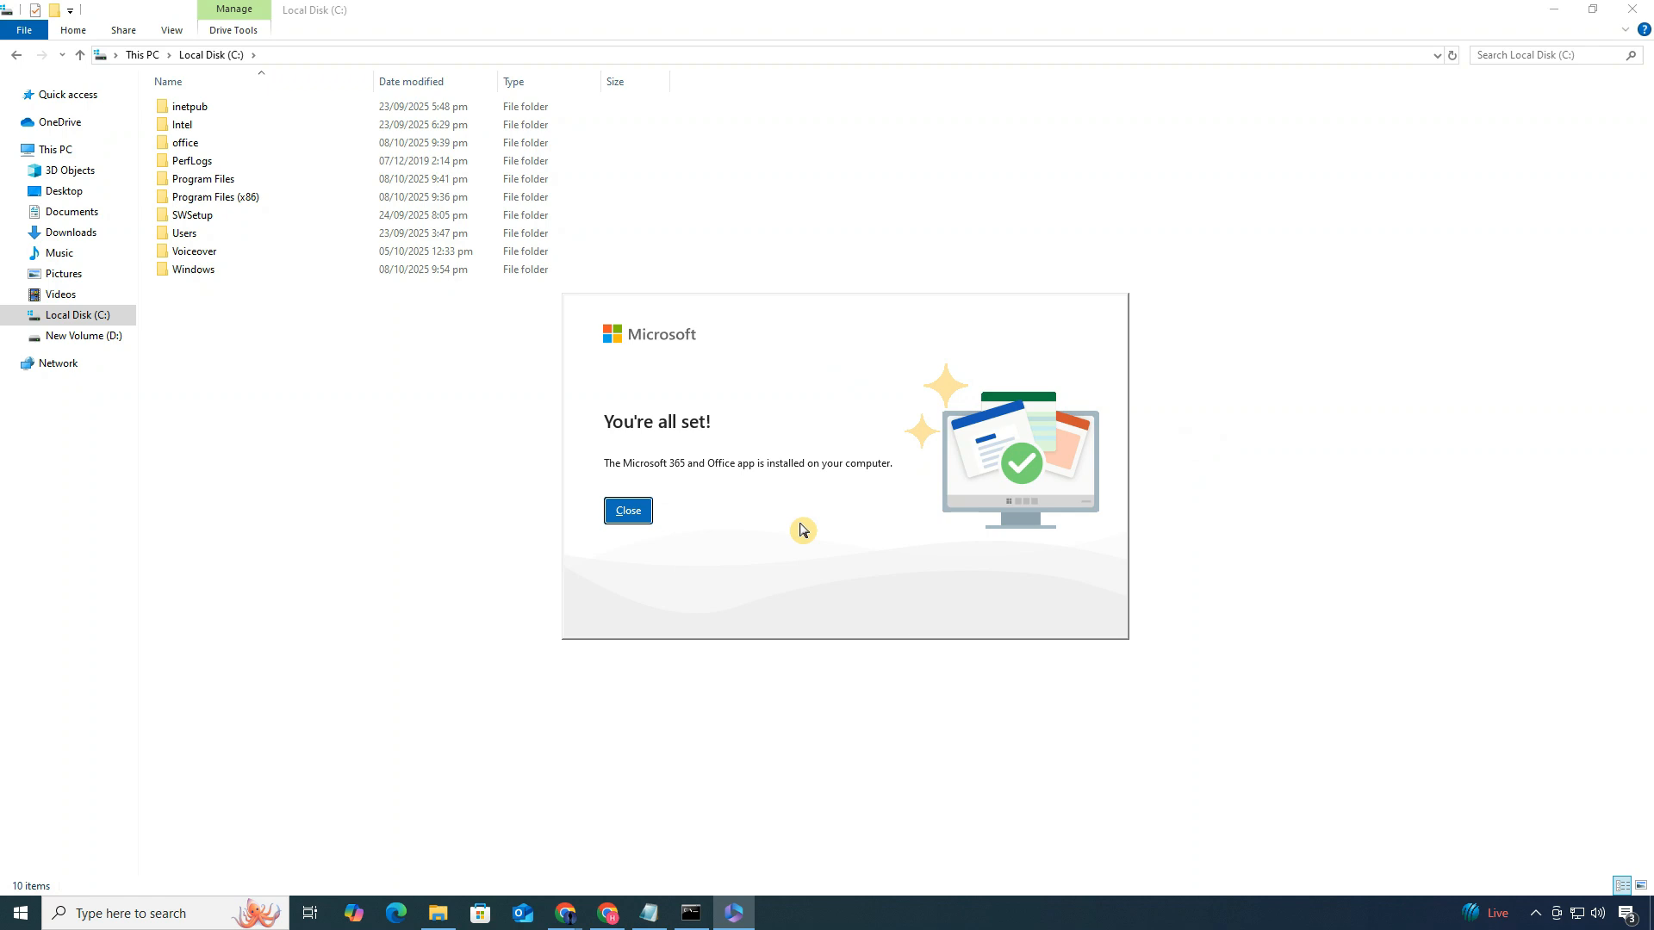
Close the Office installer after Microsoft 365 finishes installing
{"action": "left_click", "coordinate": [18, 914]}
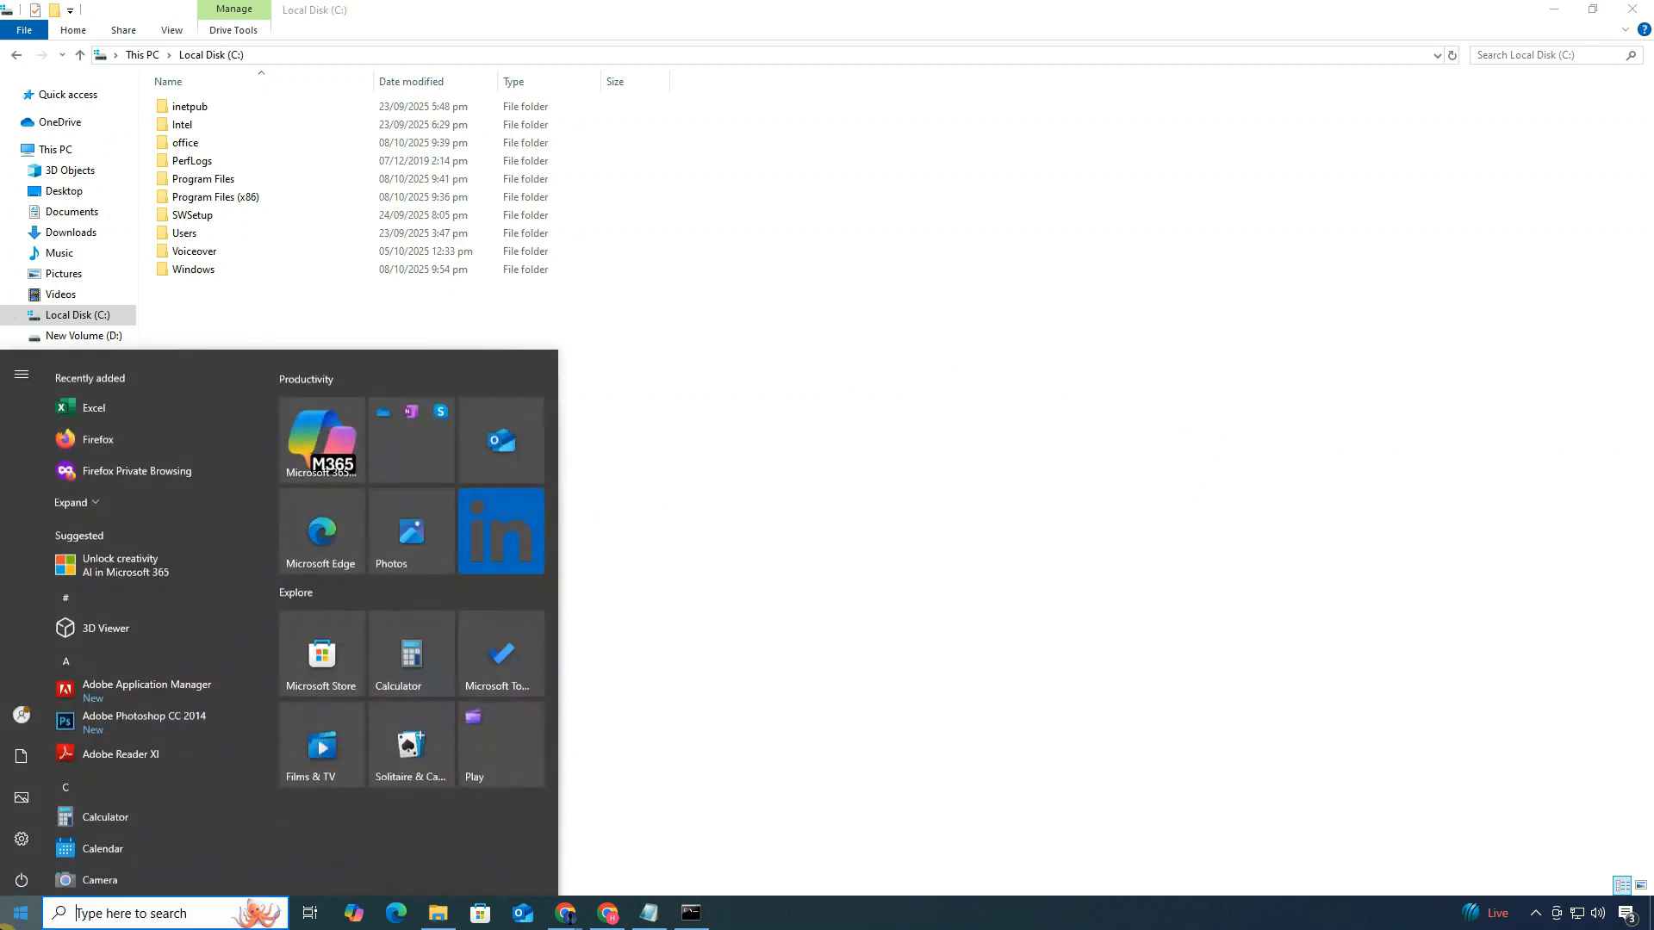
Search Start for 'exce' and launch Excel from Best match
{"action": "type", "text": "exce"}
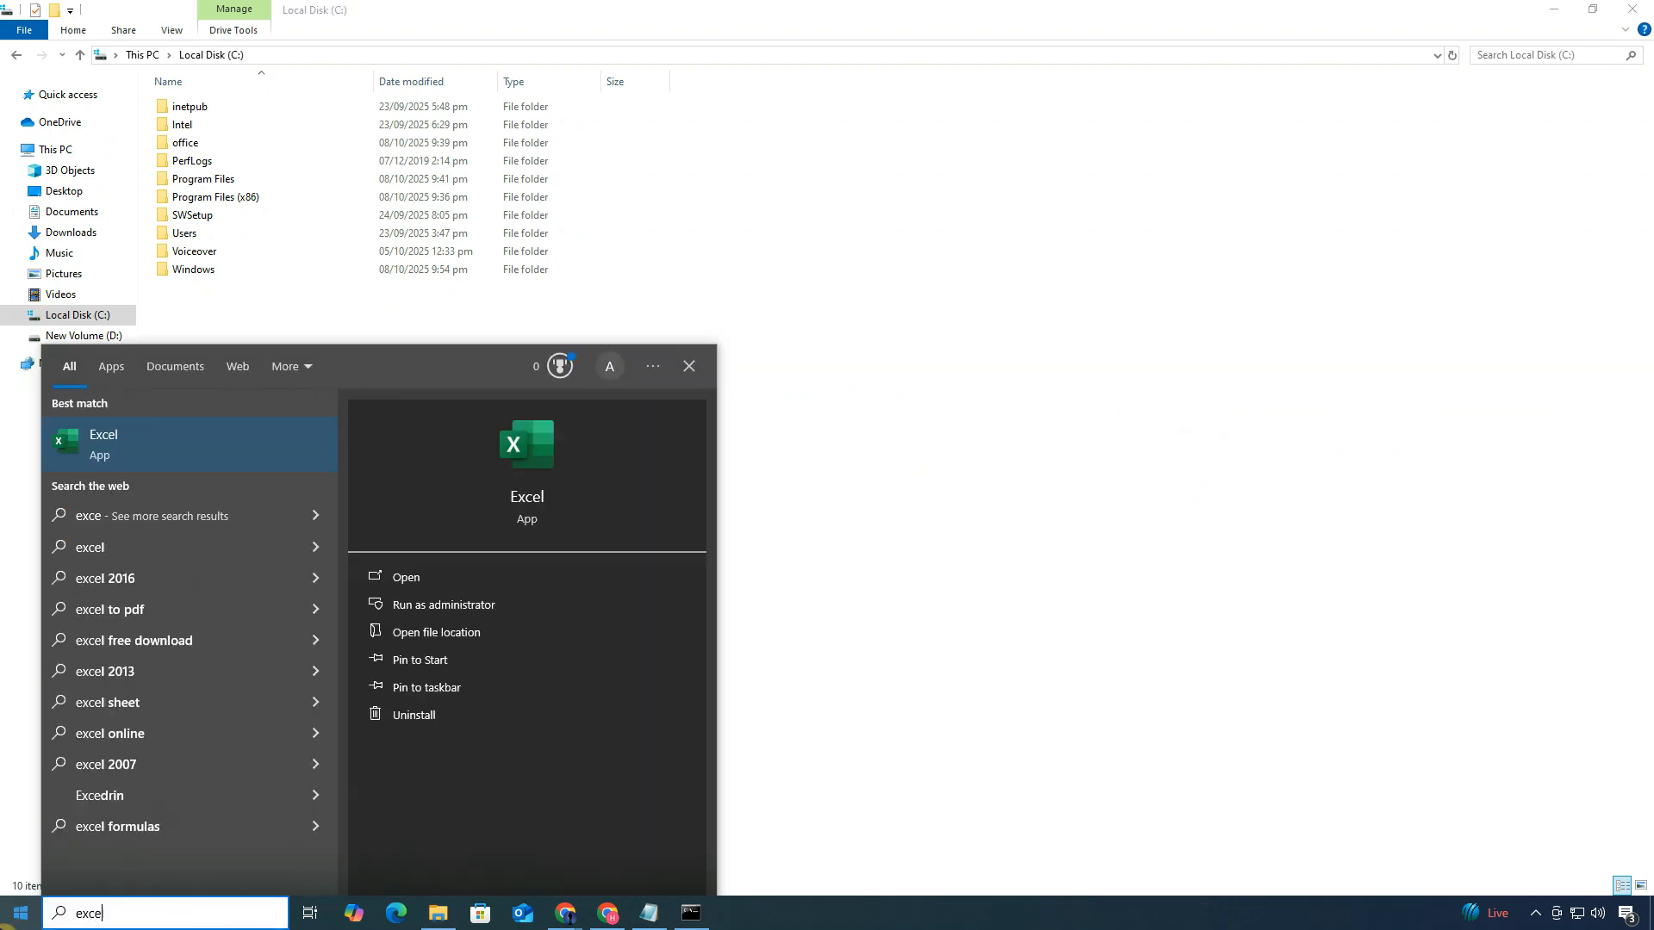
{"action": "mouse_move", "coordinate": [154, 461]}
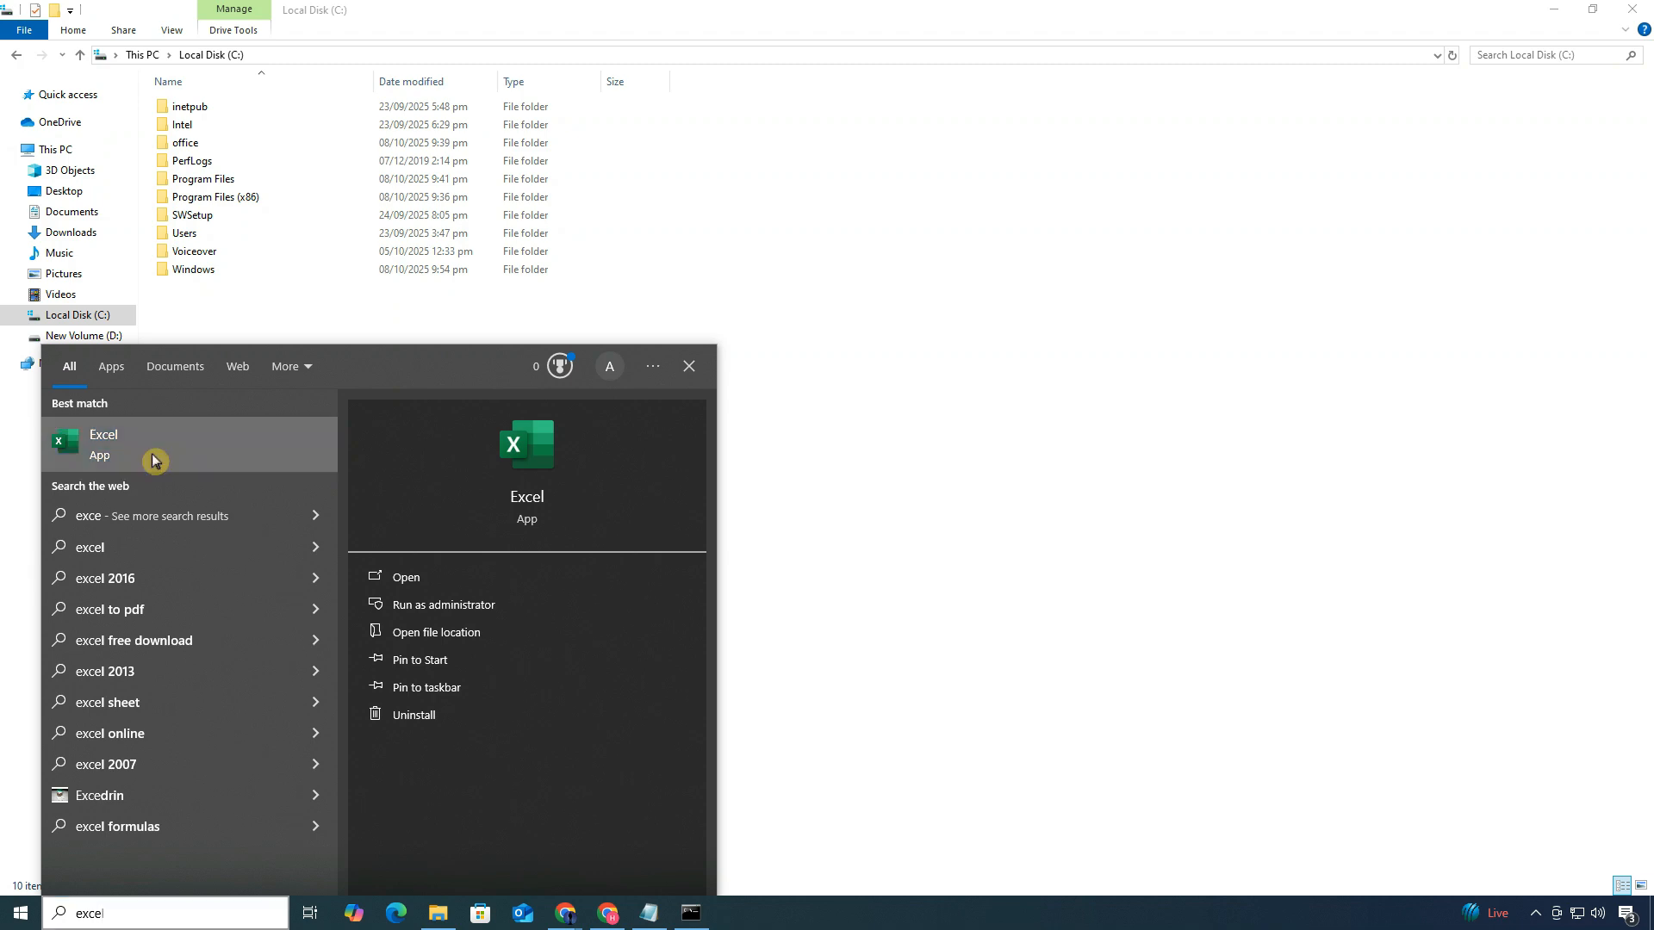
{"action": "left_click", "coordinate": [405, 577]}
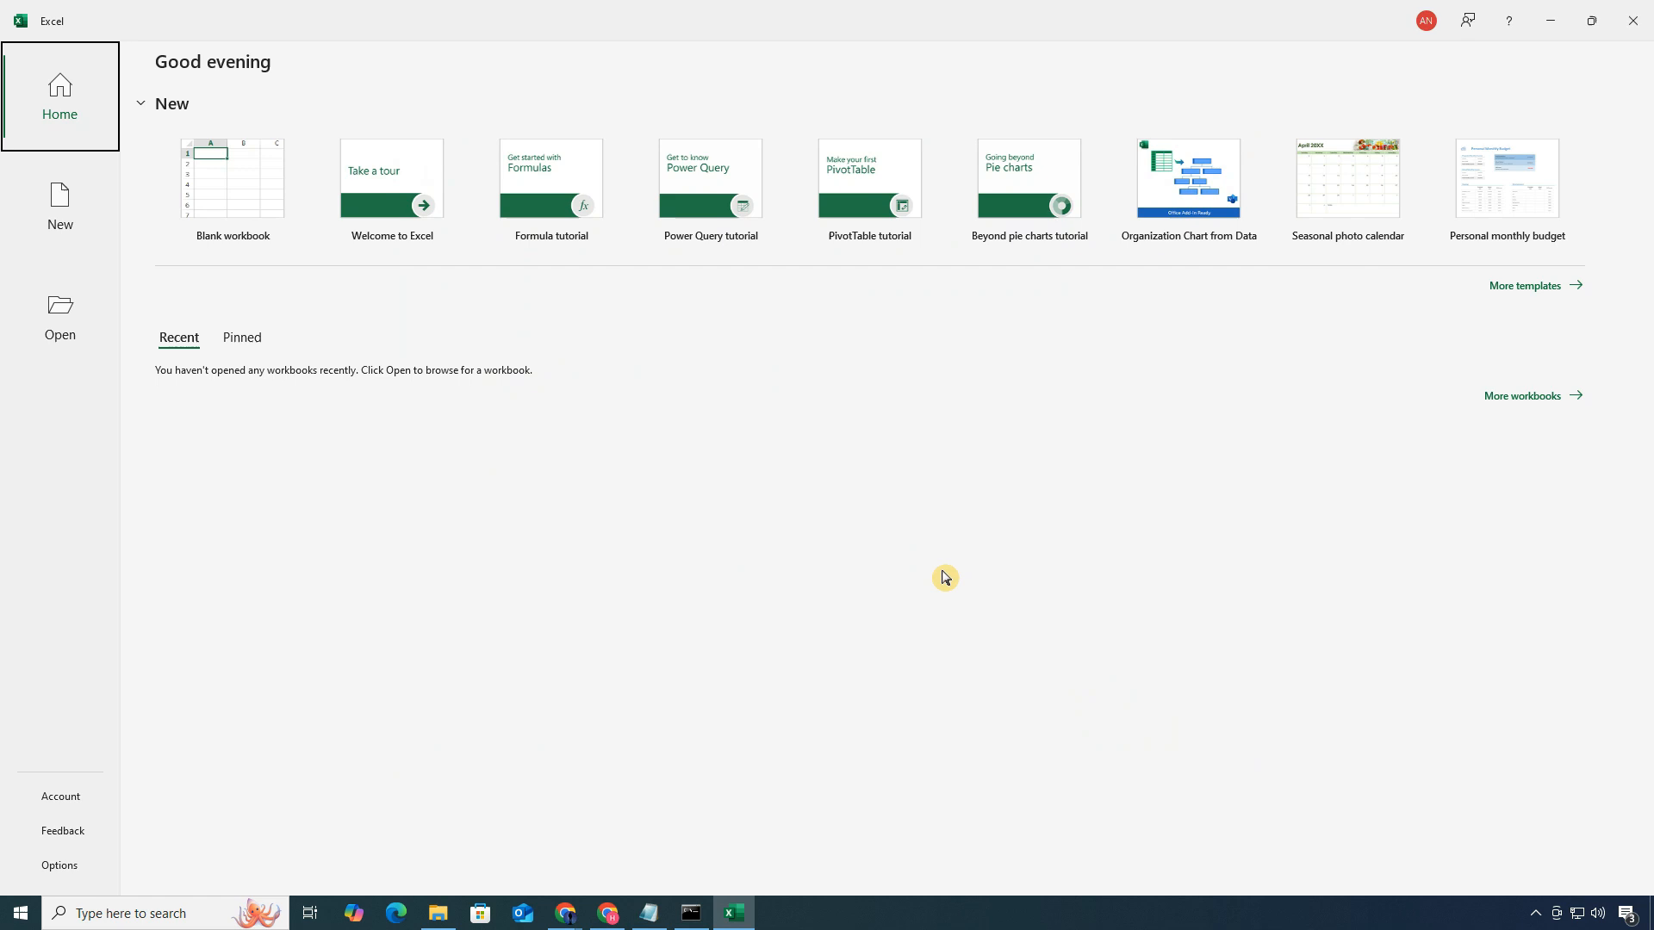
Create a new blank workbook, Book1, from the Excel Home screen
{"action": "left_click", "coordinate": [231, 177]}
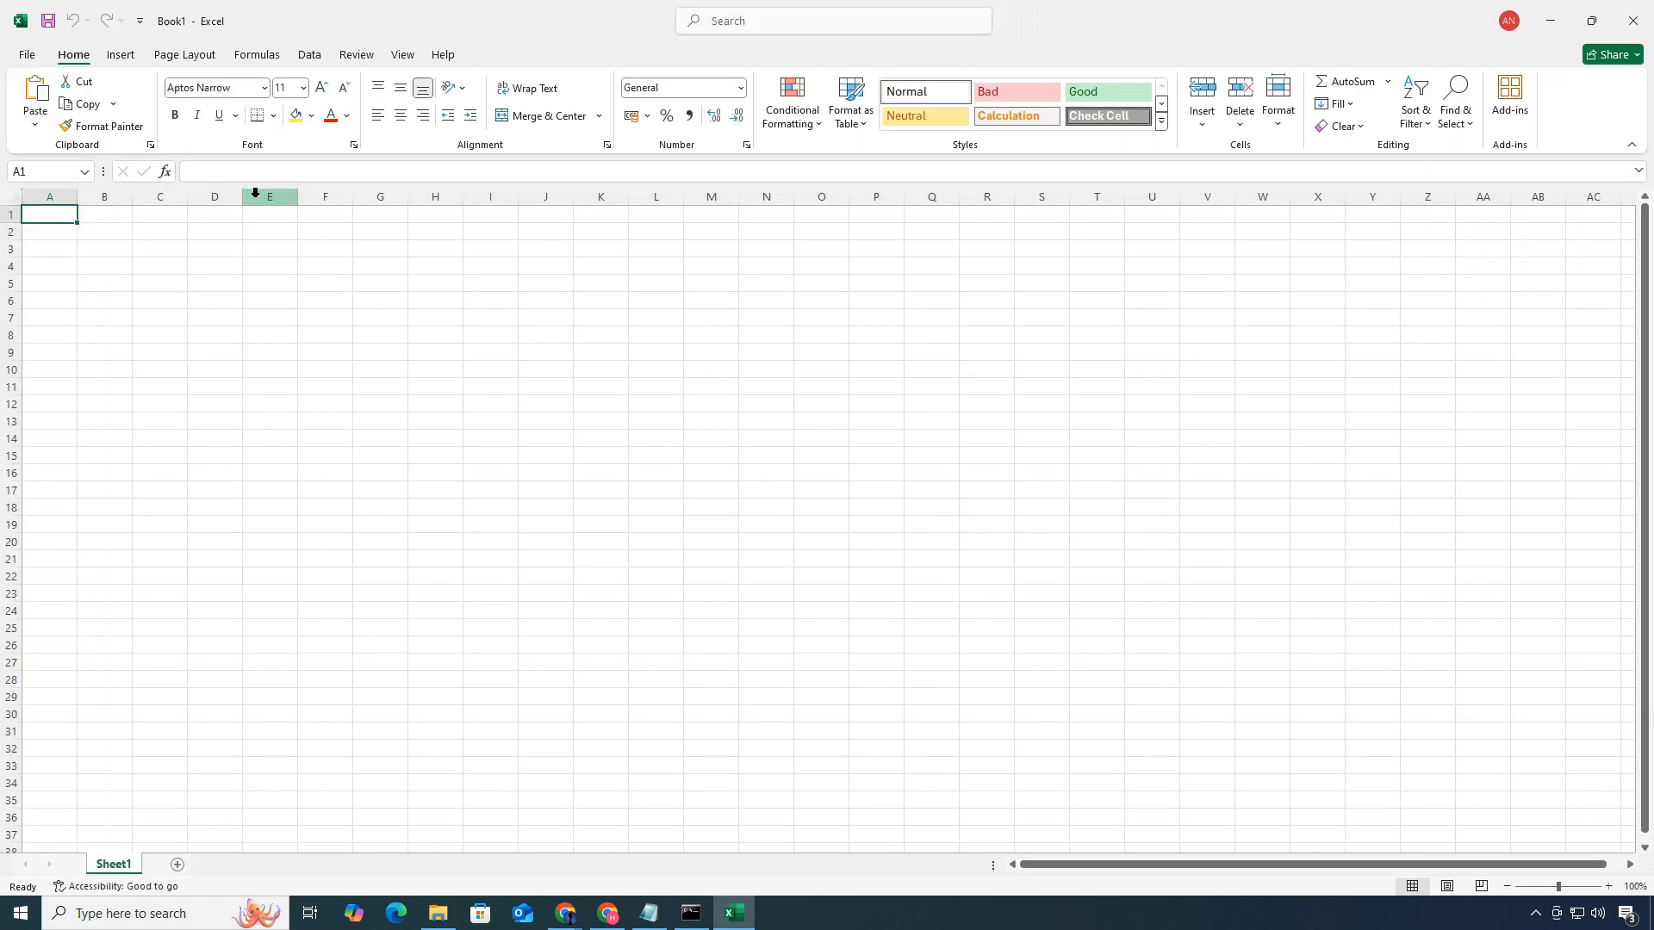